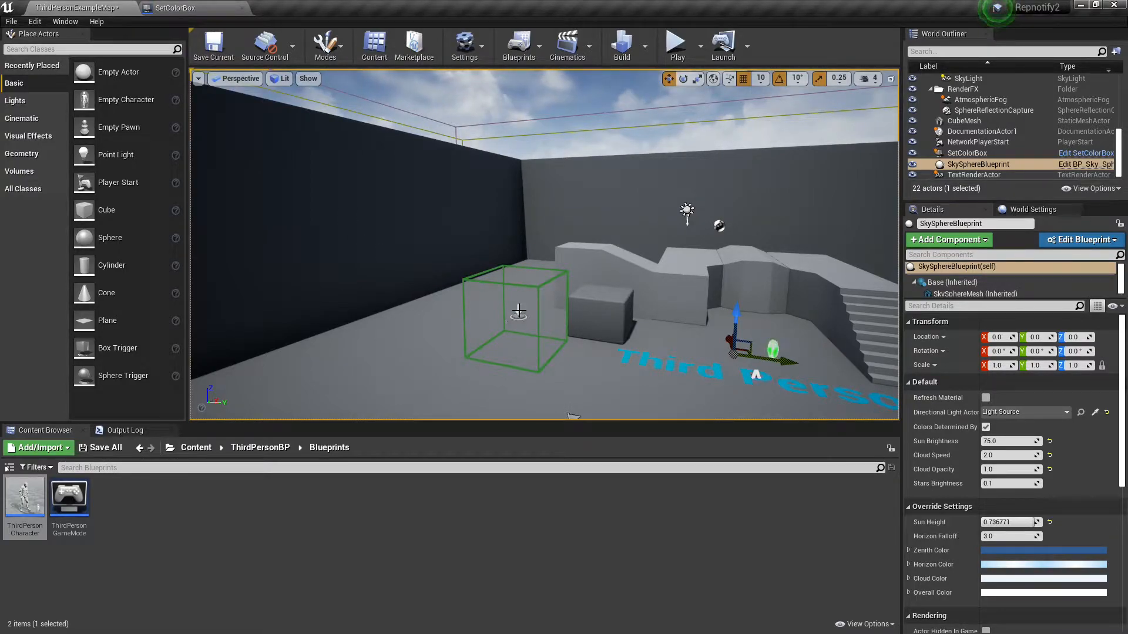
- Bring up the ThirdPersonCharacter Blueprint's Event Graph from the ThirdPersonBP Blueprints folder
left_click(967, 153)
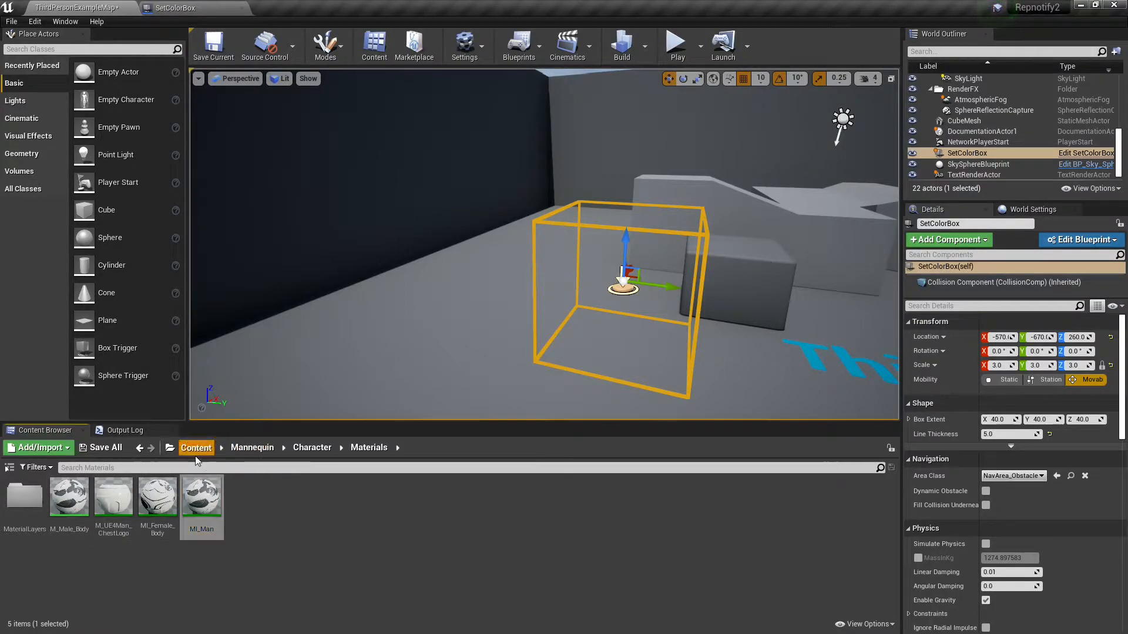
left_click(302, 9)
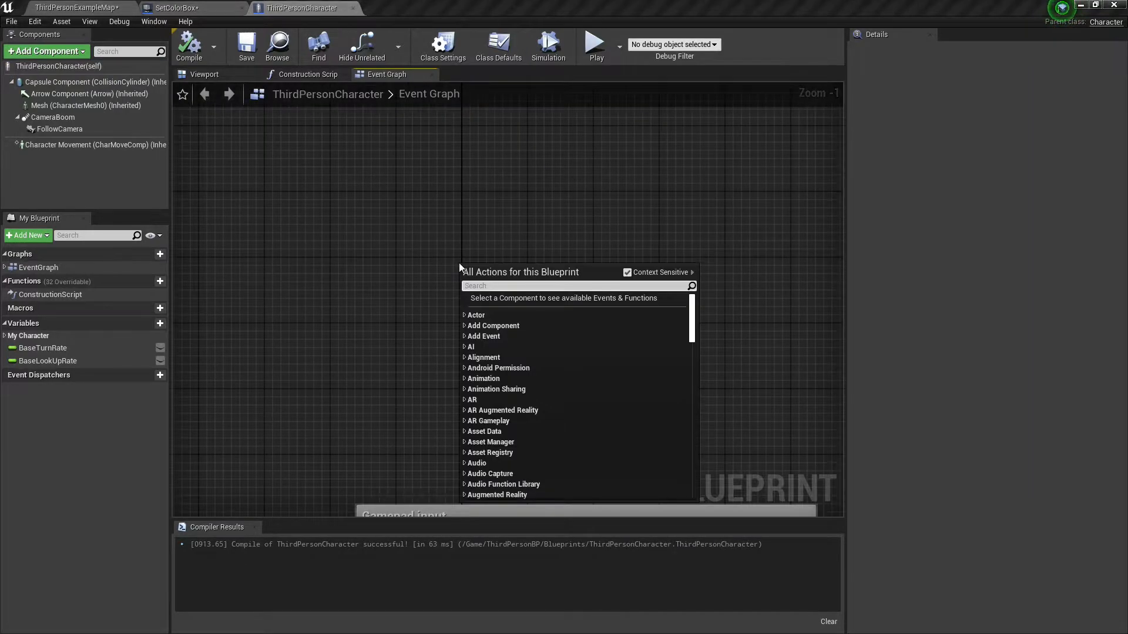
- Add a SetColor custom event that runs on the server with a Linear Color input named Color
type("custom")
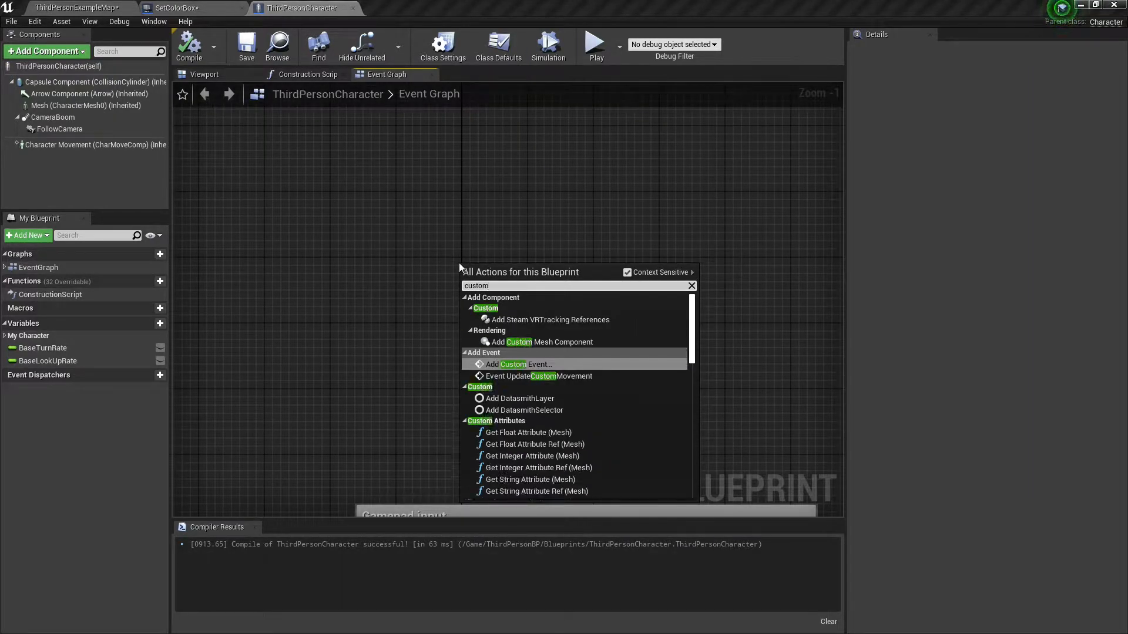
left_click(522, 364)
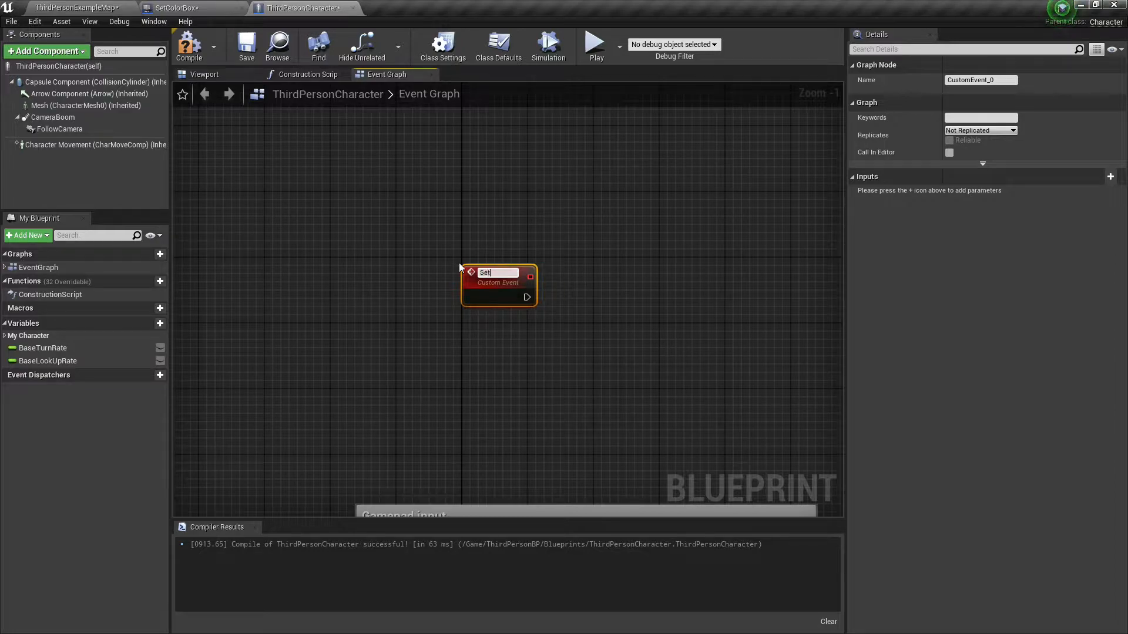
type("SetColor")
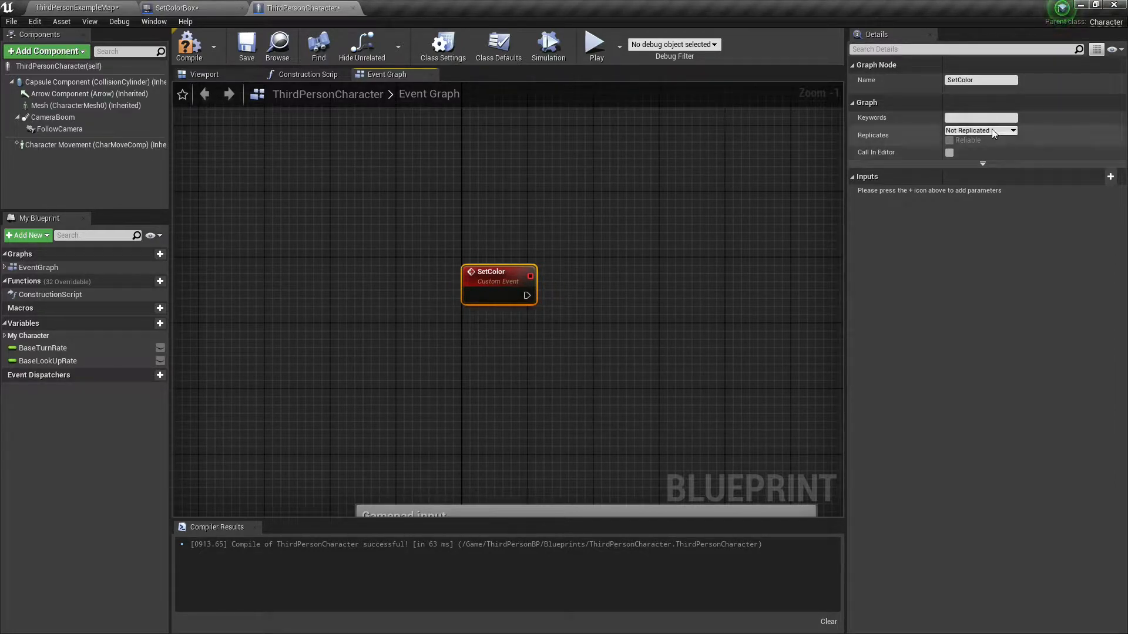
left_click(1012, 130)
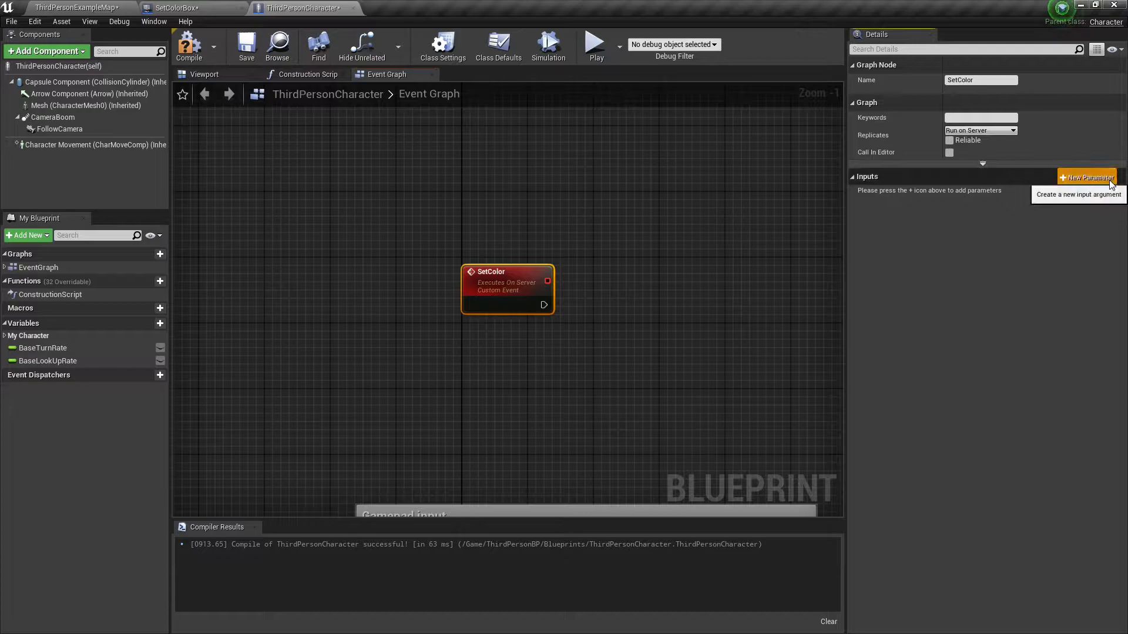
left_click(1087, 178)
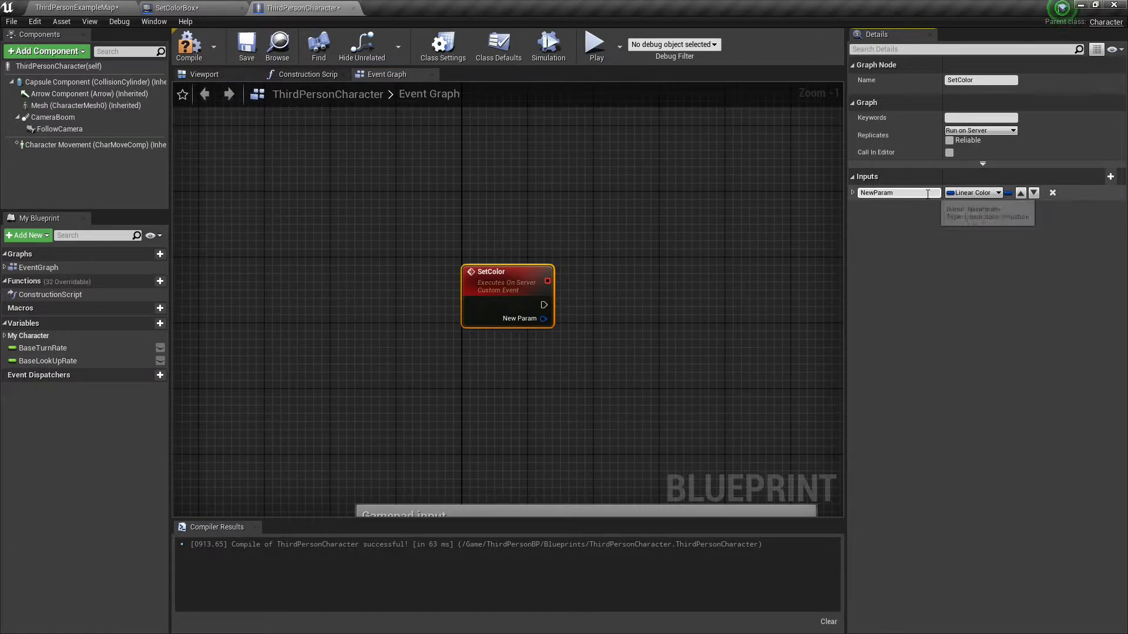
type("Color")
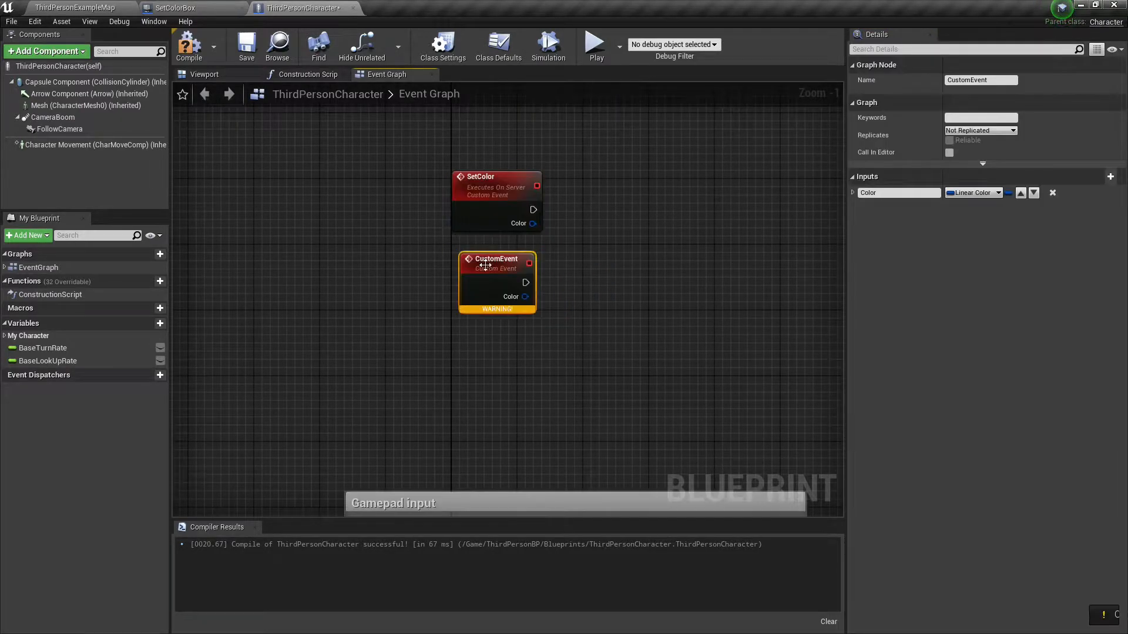
- Set the copied SetColorMulticast event's Replicates option to Multicast
left_click(1011, 130)
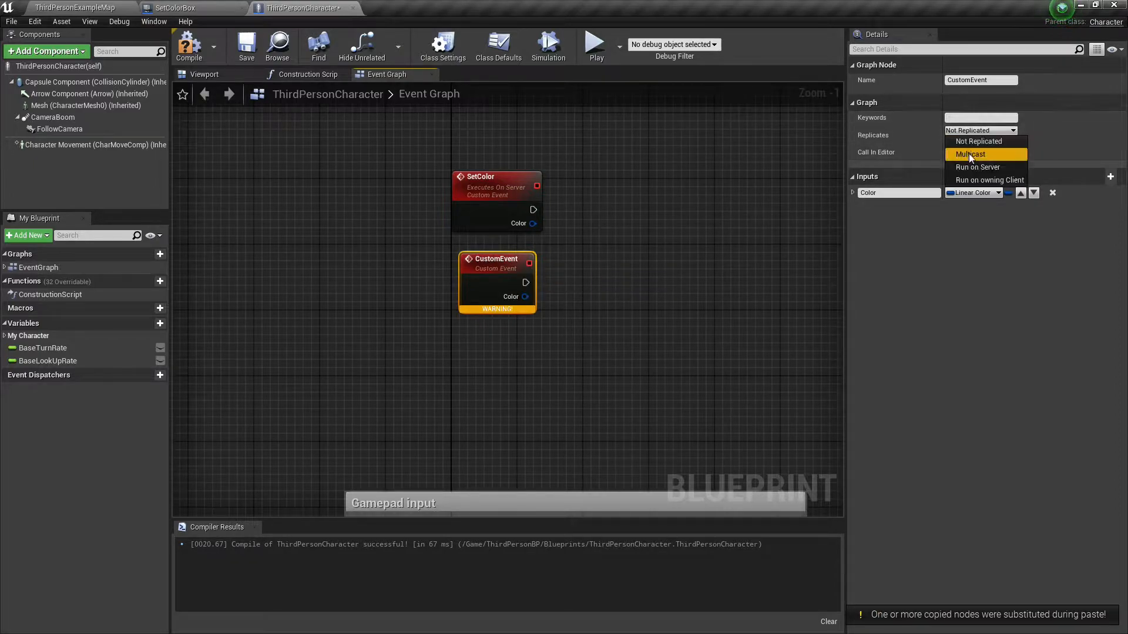
left_click(972, 154)
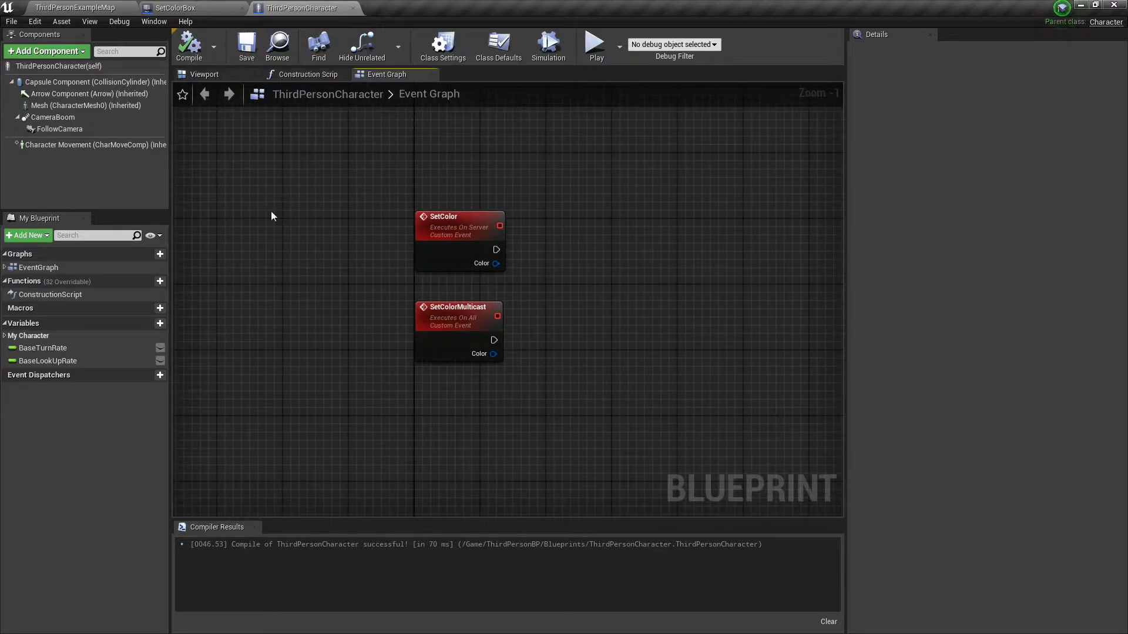
mouse_move(552, 280)
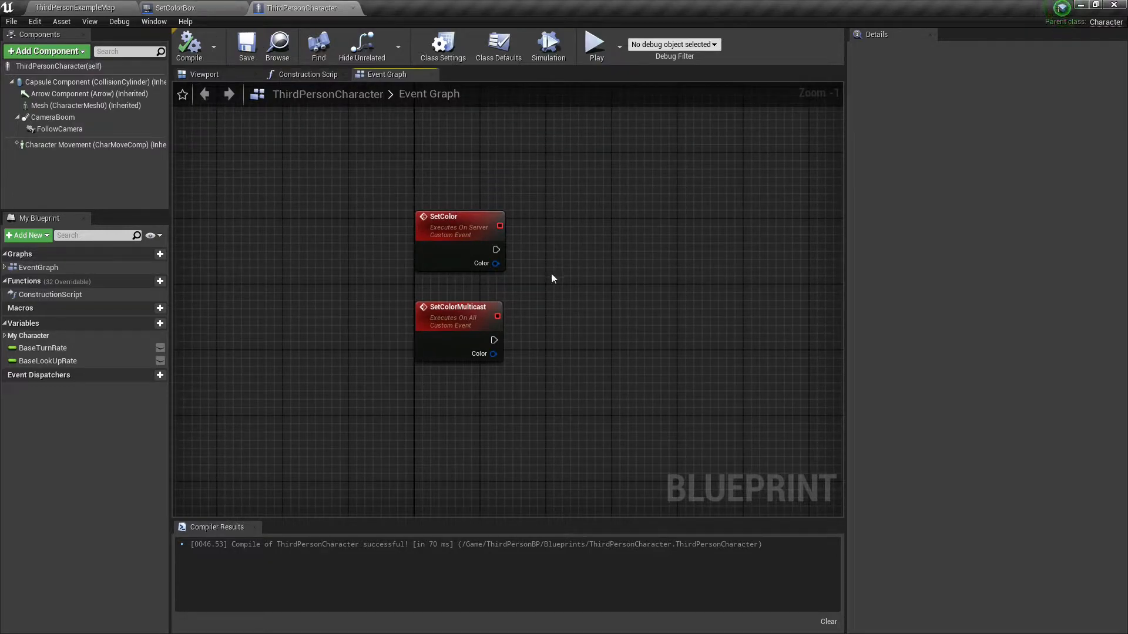
mouse_move(471, 236)
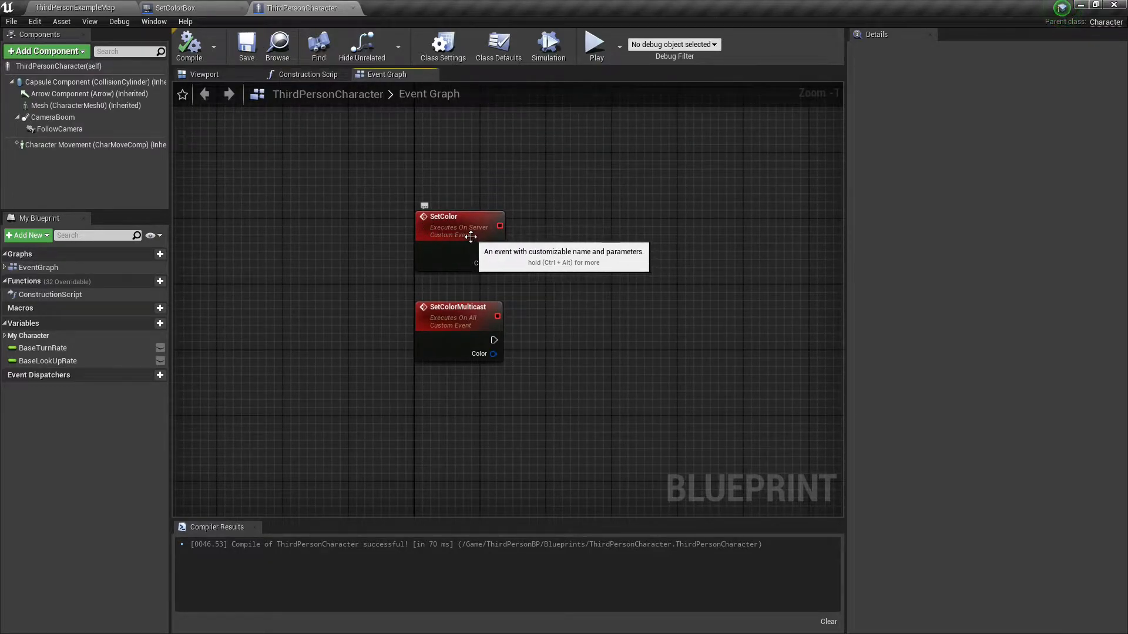
mouse_move(612, 329)
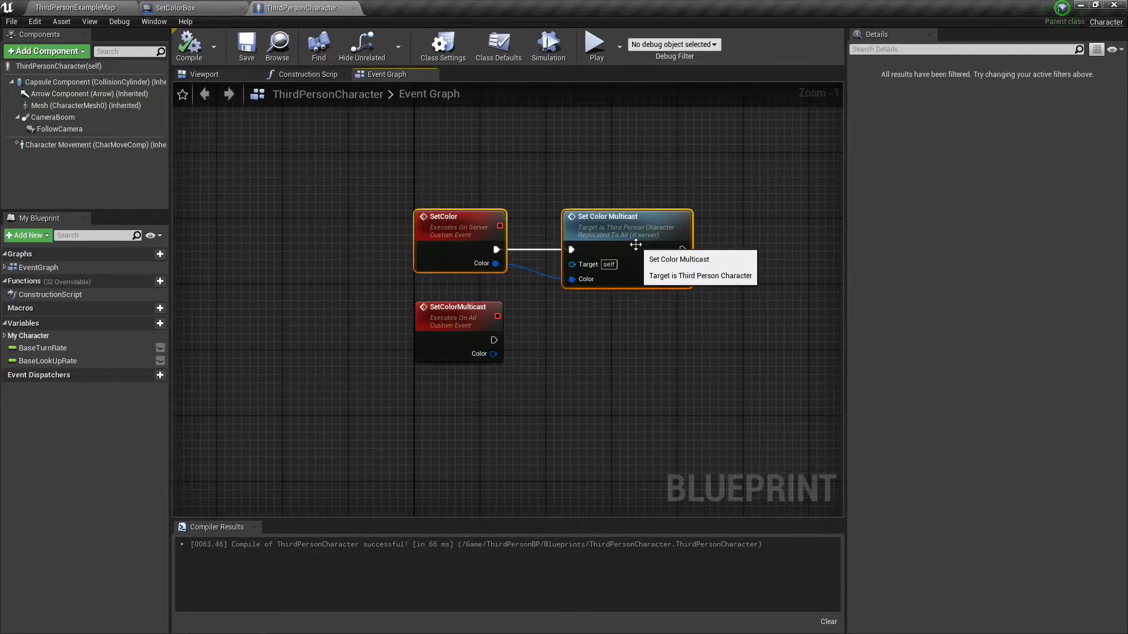
- Save the character Blueprint after SetColor forwards its Color to Set Color Multicast
left_click(245, 45)
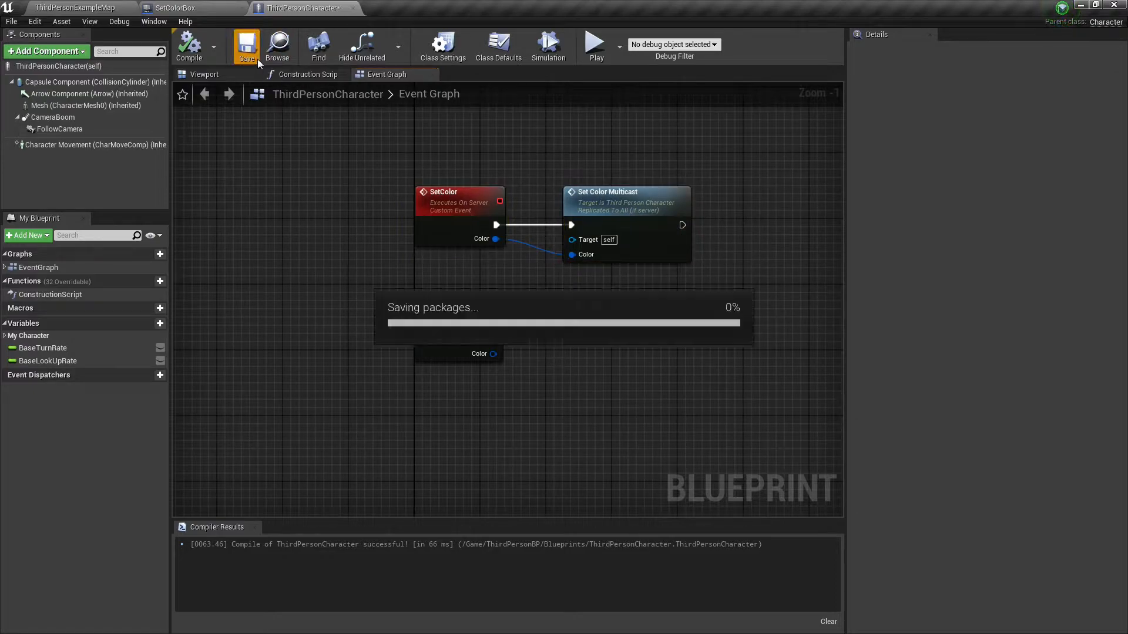
mouse_move(278, 45)
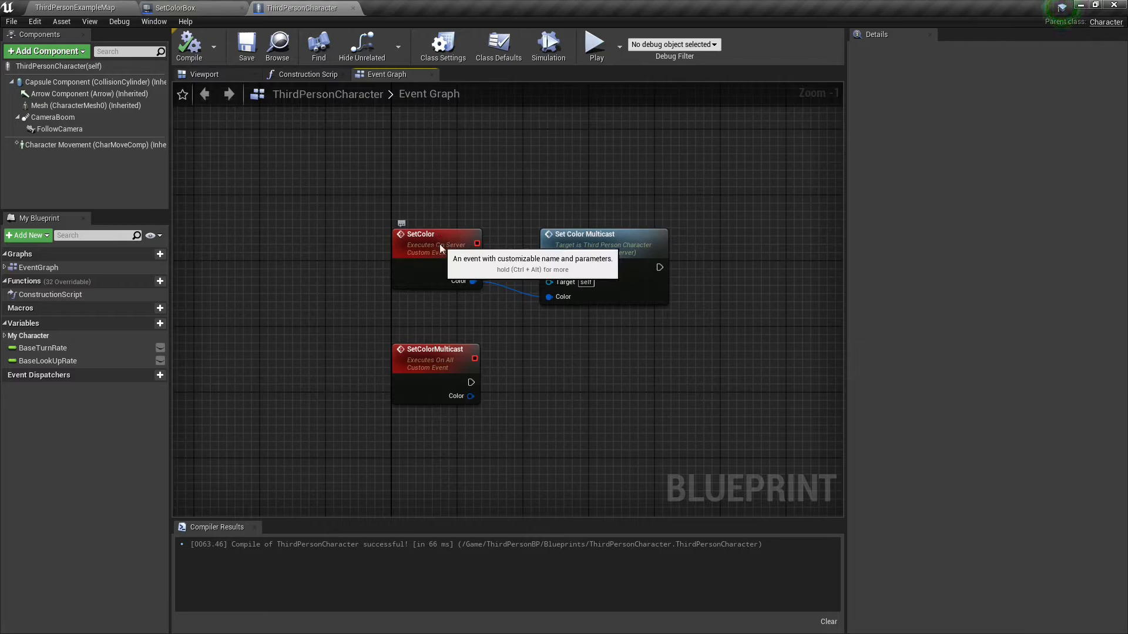
- In SetColorBox, call Set Color on the cast character with the random R, G, B floats and compile
left_click(190, 9)
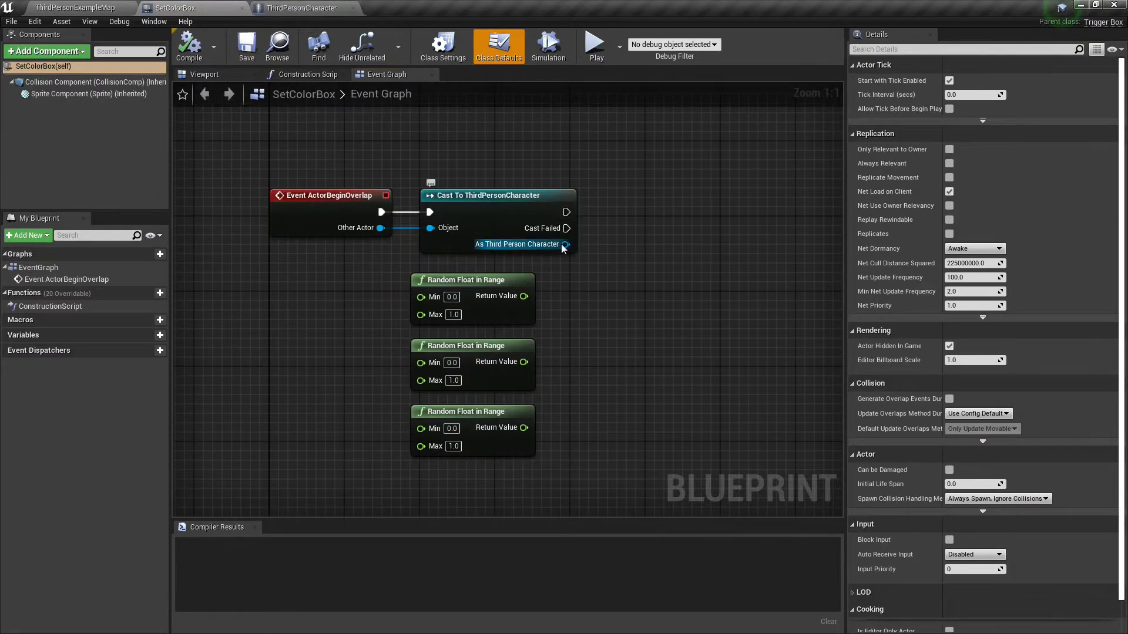
left_click_drag(565, 244, 732, 176)
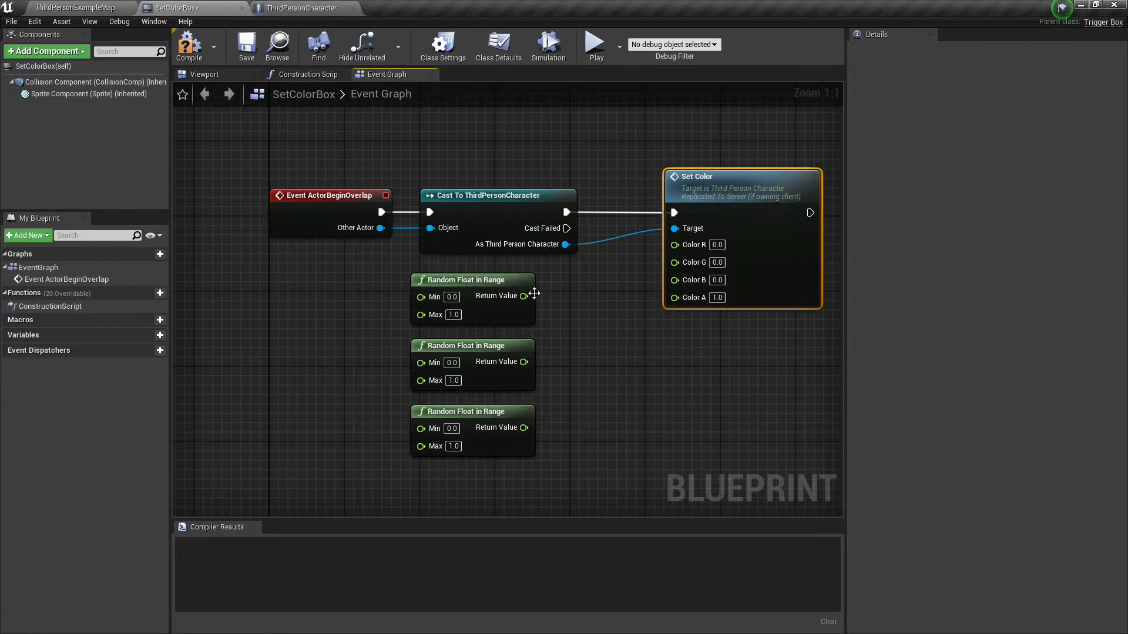
left_click_drag(524, 362, 672, 244)
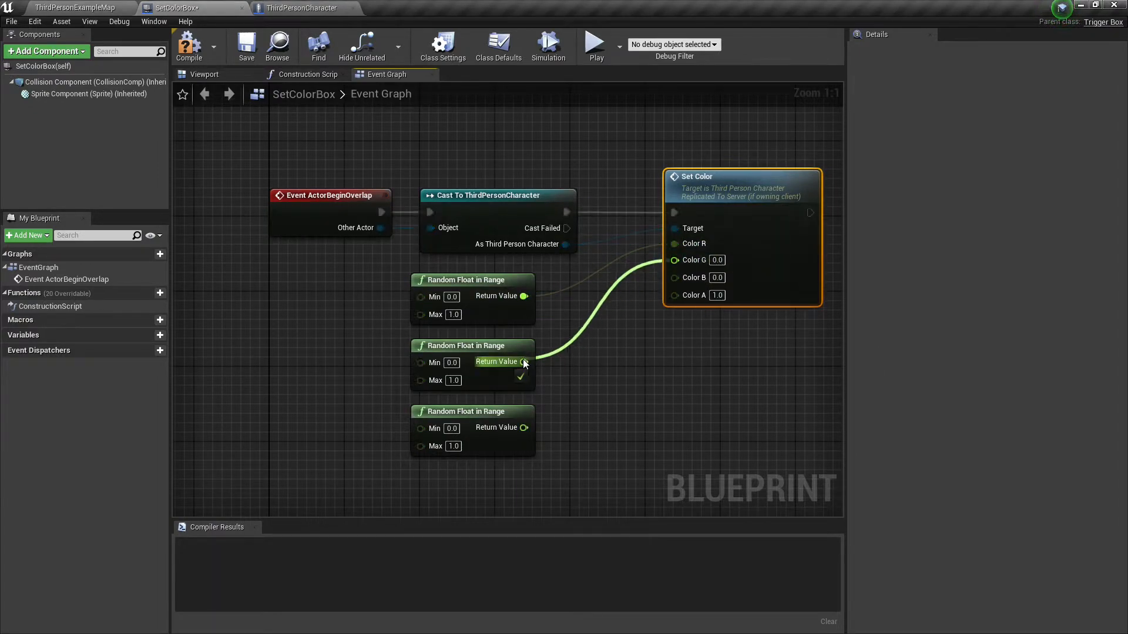
left_click(188, 45)
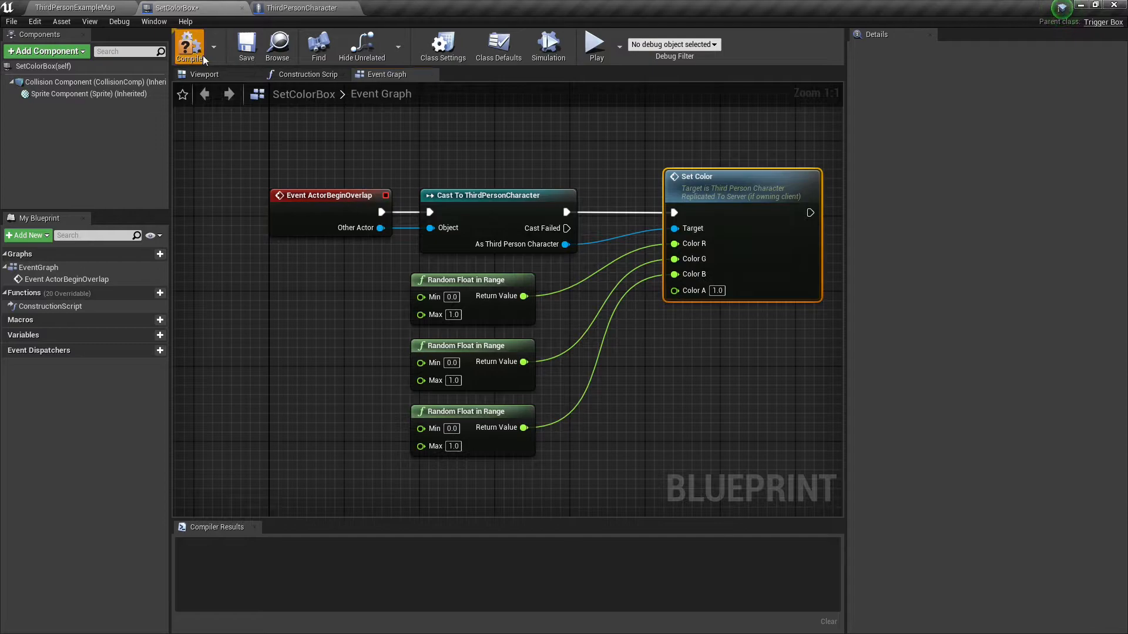
left_click(189, 45)
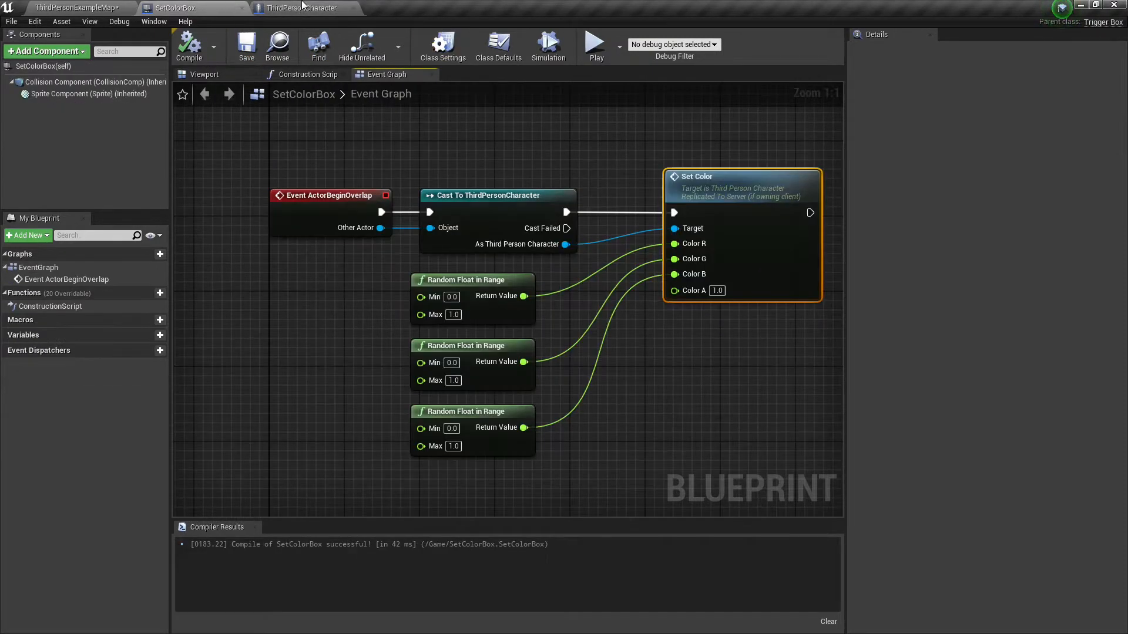
- Back in ThirdPersonCharacter, promote SetColorMulticast's Color pin to a Color variable stored via SET
left_click(302, 7)
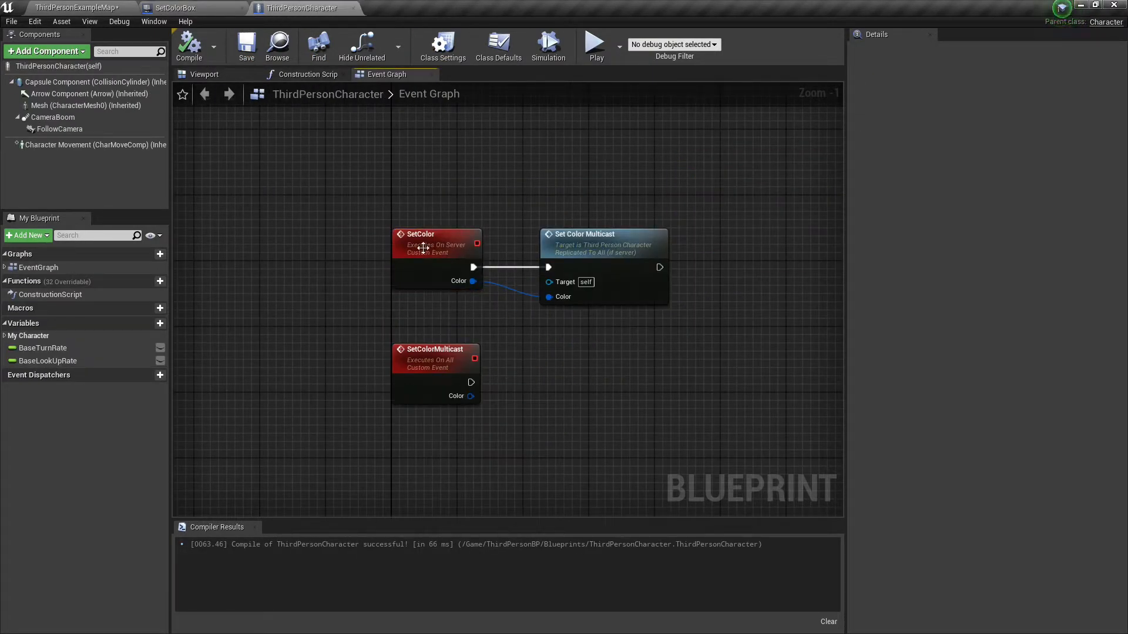
left_click(590, 234)
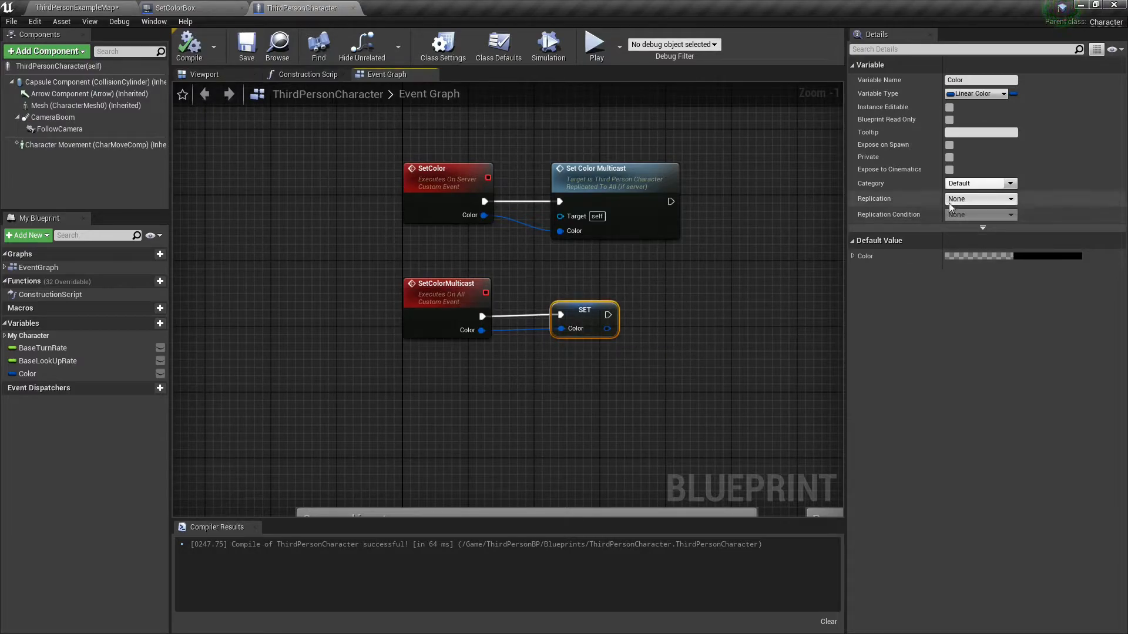
- Change the Color variable's Replication to RepNotify, creating OnRep_Color and a SET w/ Notify node
left_click(980, 198)
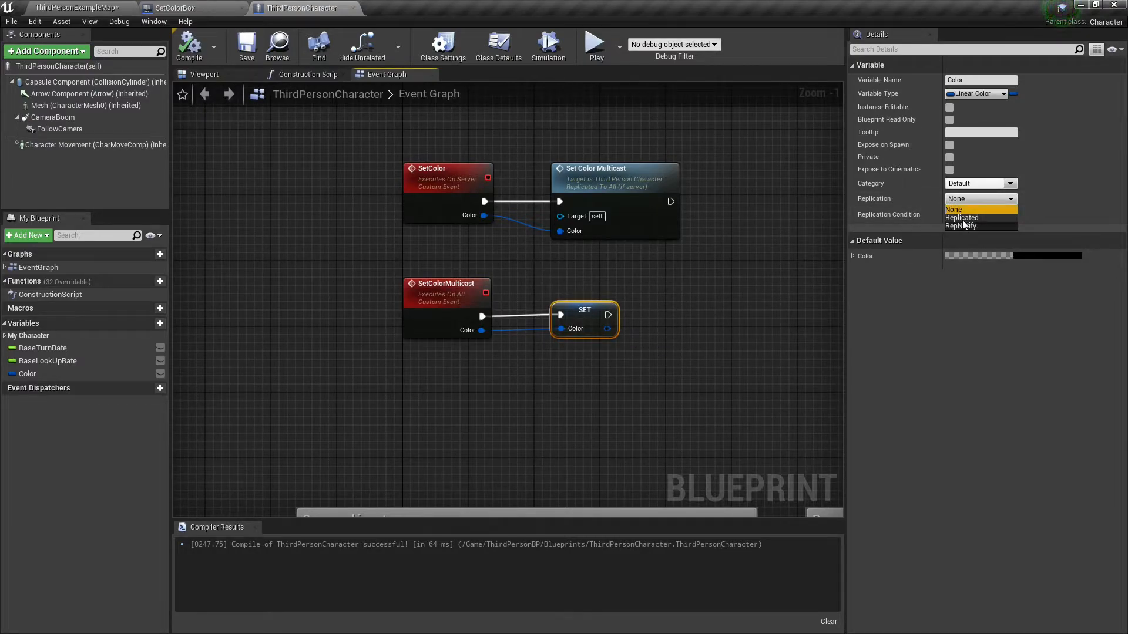
left_click(962, 226)
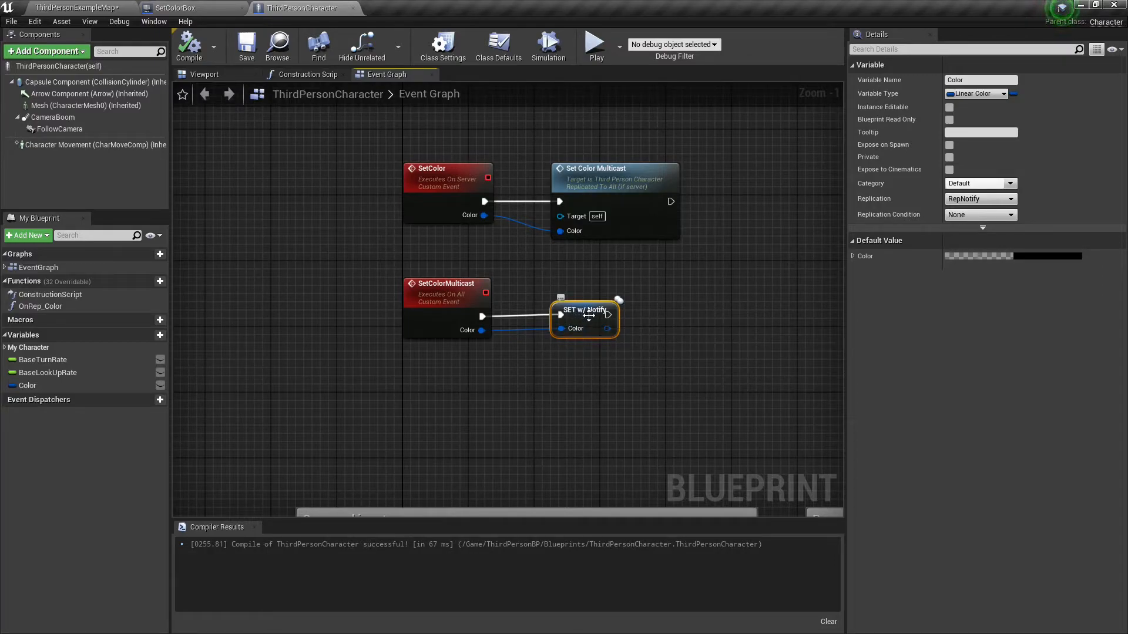
mouse_move(584, 318)
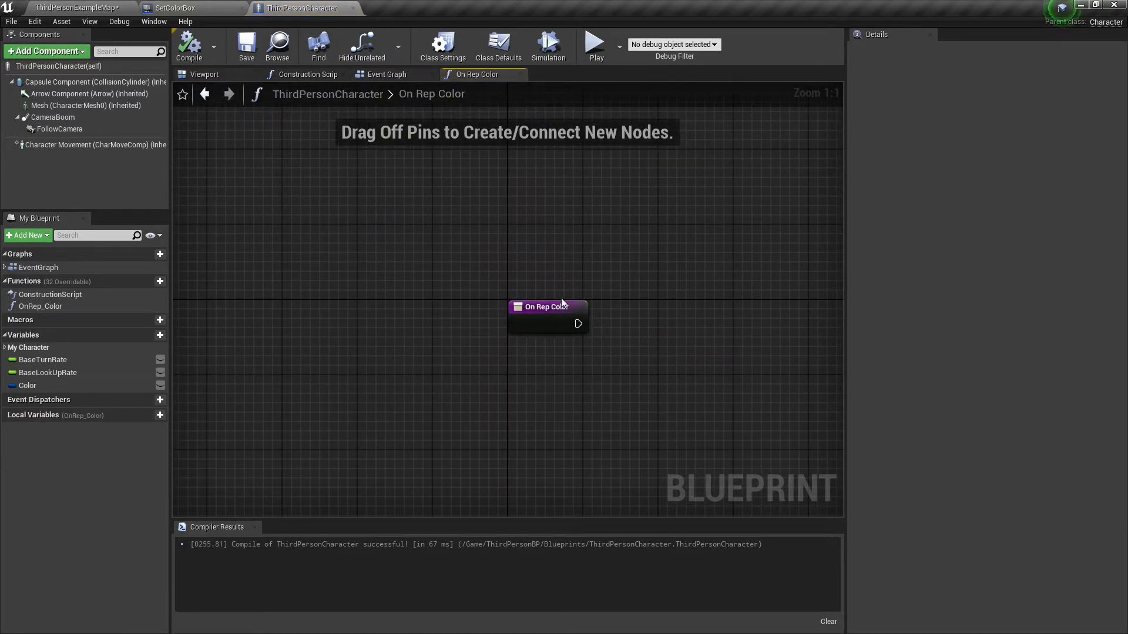
- In the OnRep_Color graph, drag off the entry exec pin to list follow-up actions
left_click_drag(549, 307, 322, 257)
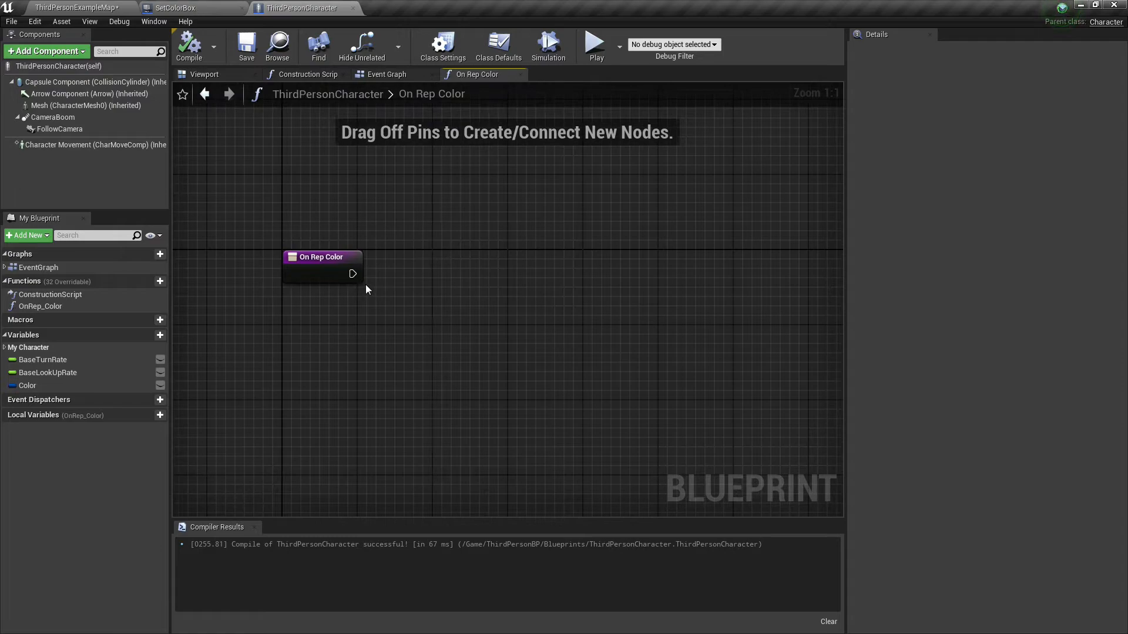
left_click_drag(362, 272, 495, 258)
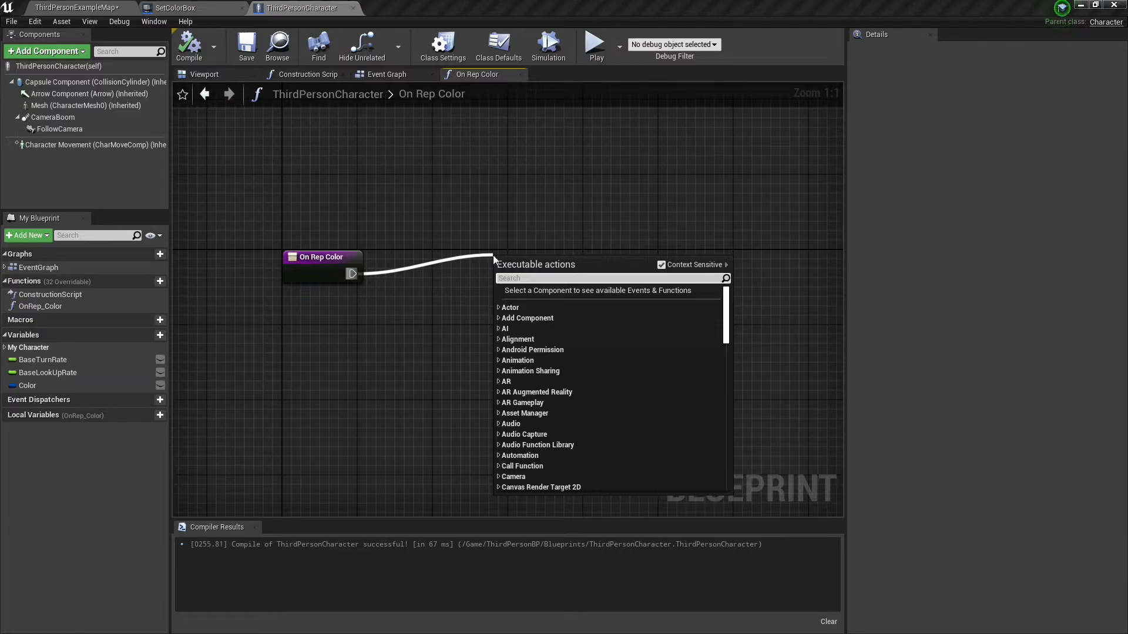
- In Class Defaults, change Net Cull Distance Squared from 225000000 to 1000000
left_click(499, 45)
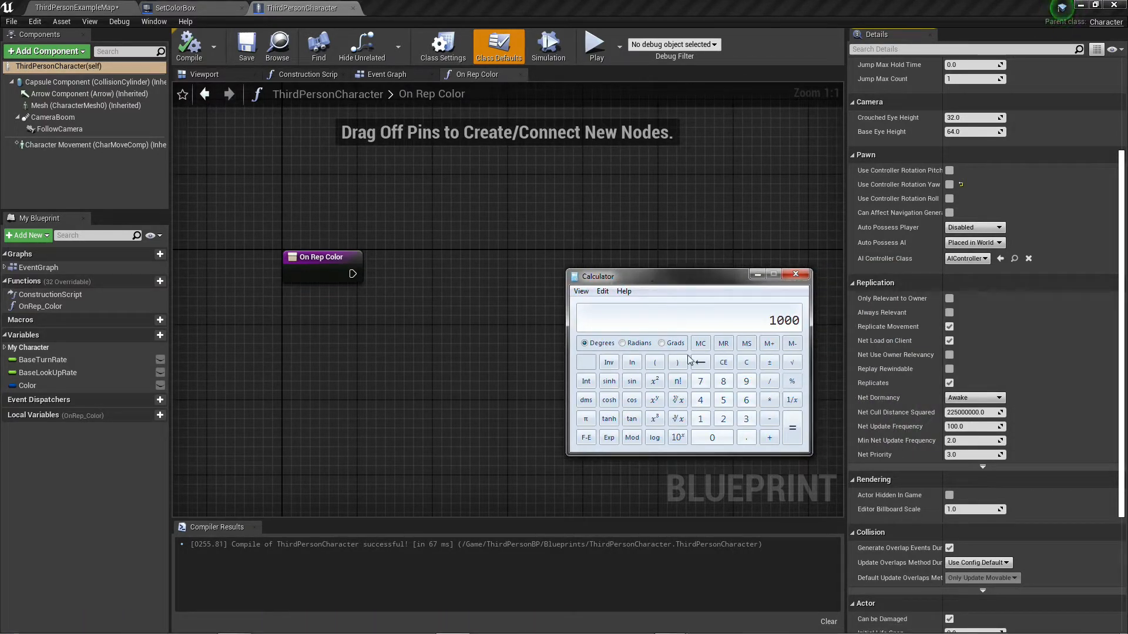
left_click(601, 291)
type("1000000")
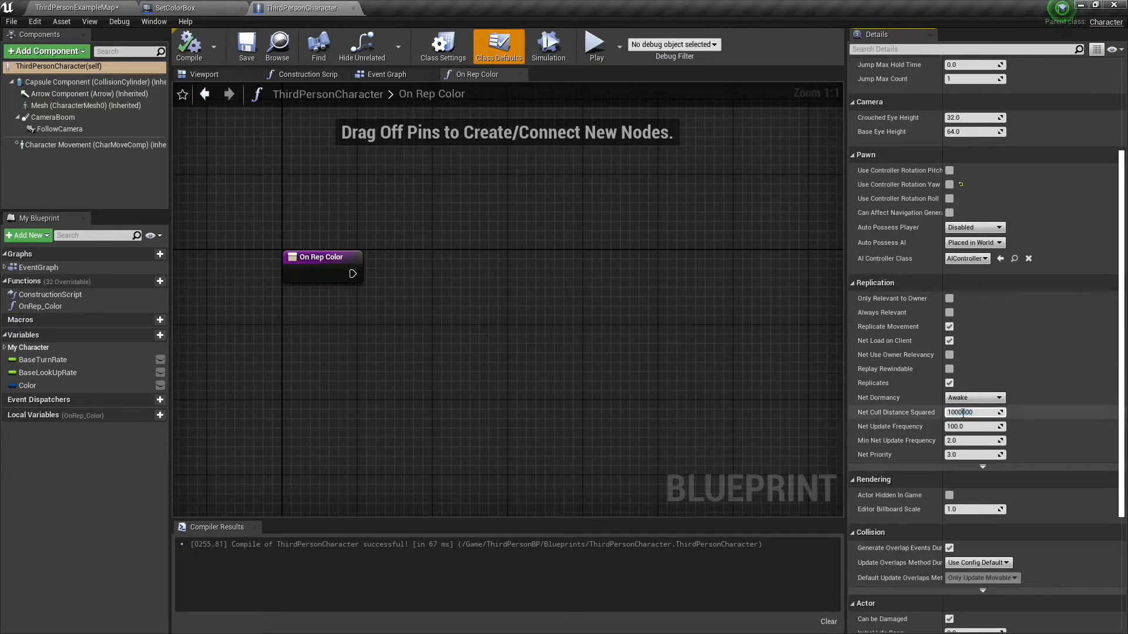
left_click(971, 413)
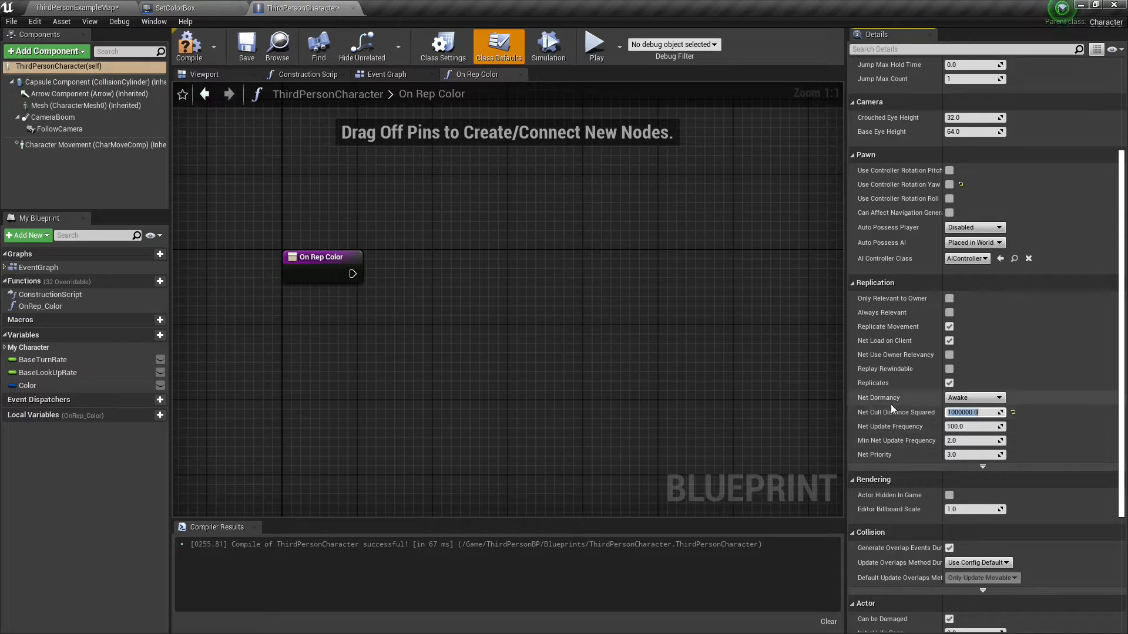
mouse_move(892, 412)
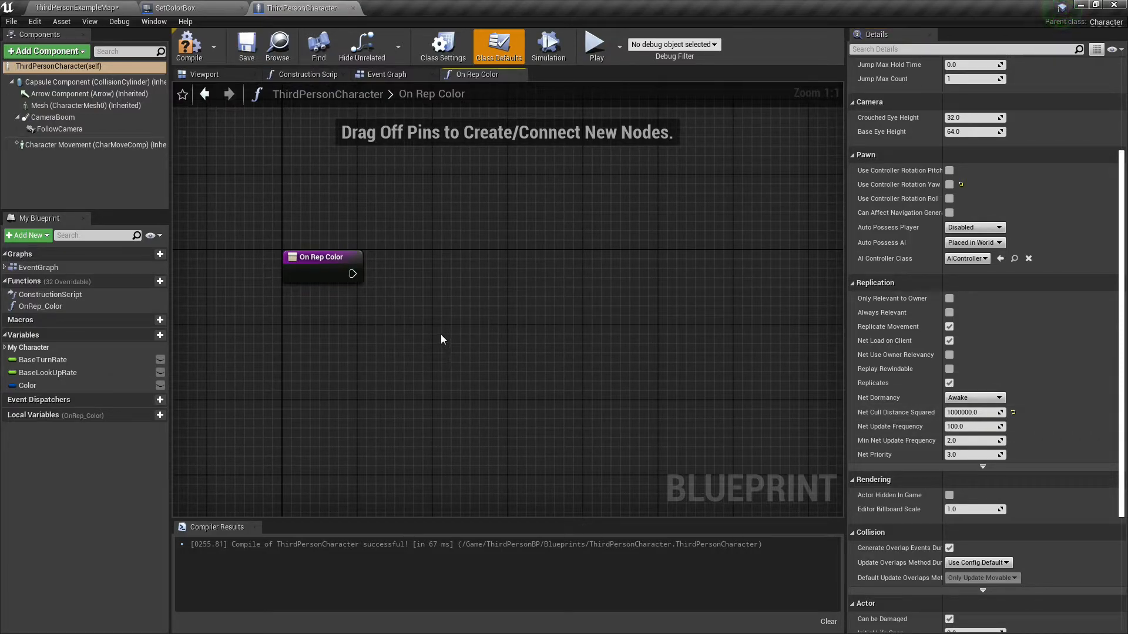
- Add Color and Mesh getters and a Create Dynamic Material Instance node using MI_Man
left_click(27, 385)
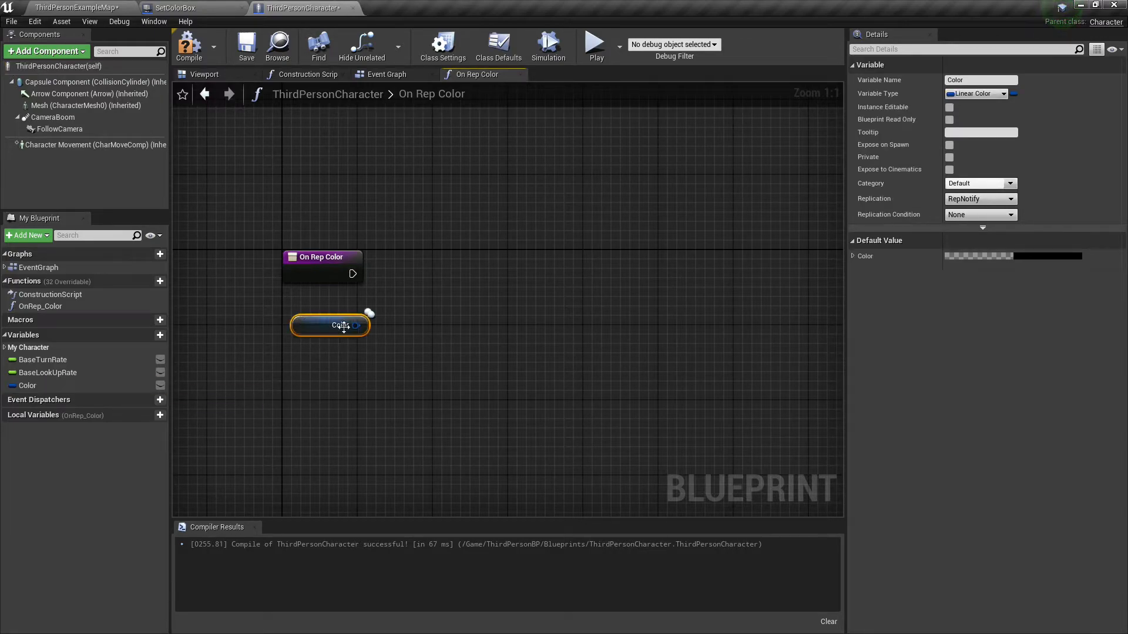
mouse_move(350, 329)
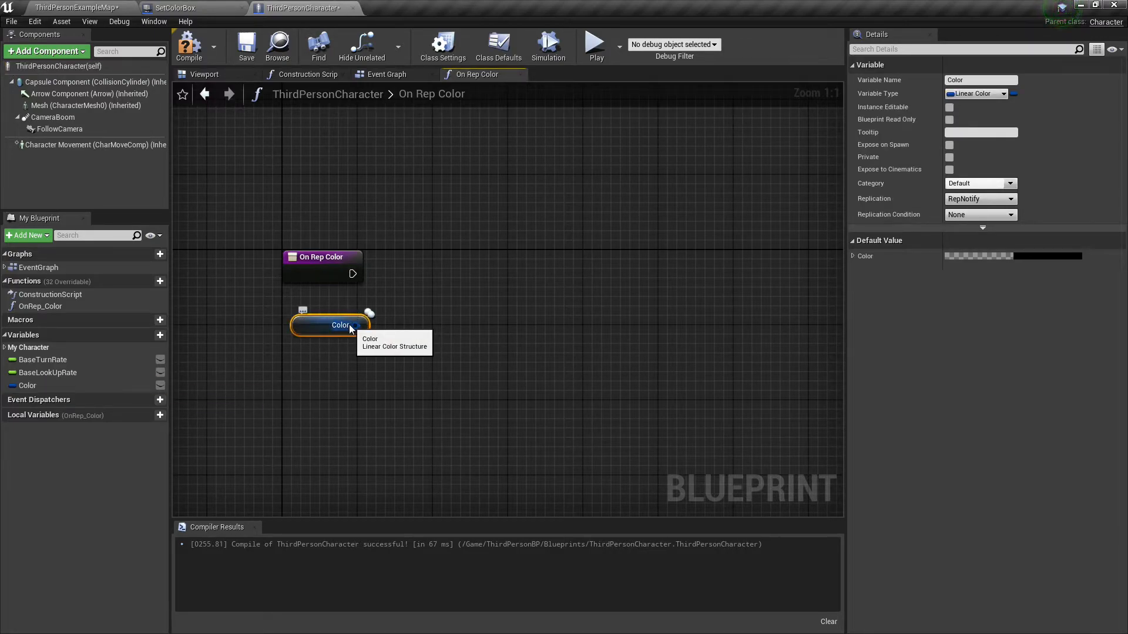
left_click(82, 104)
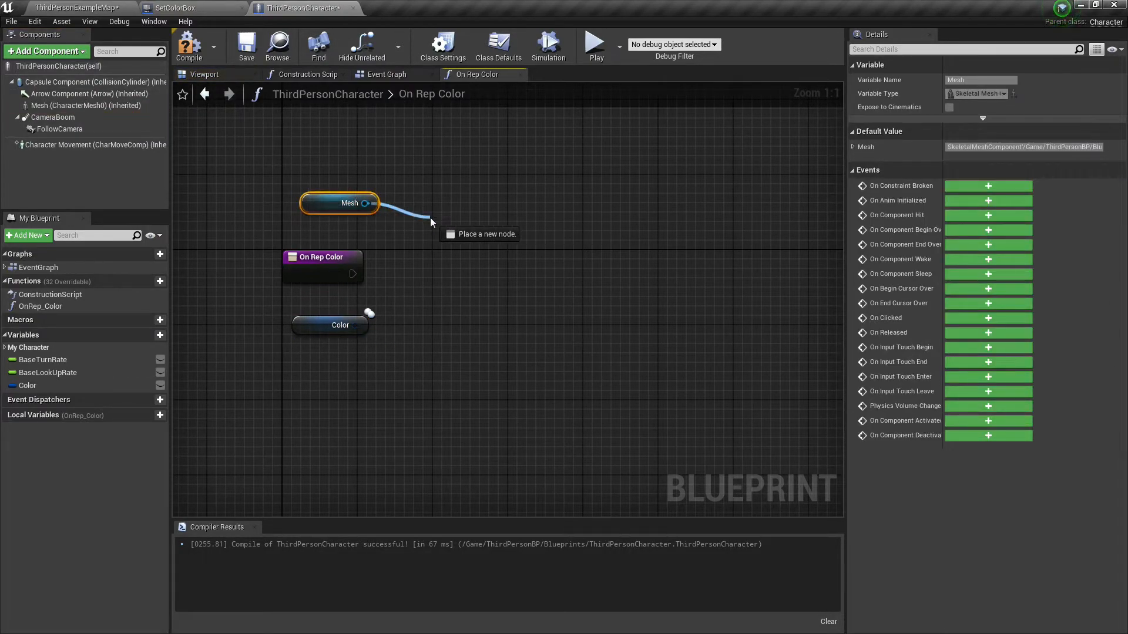
type("create")
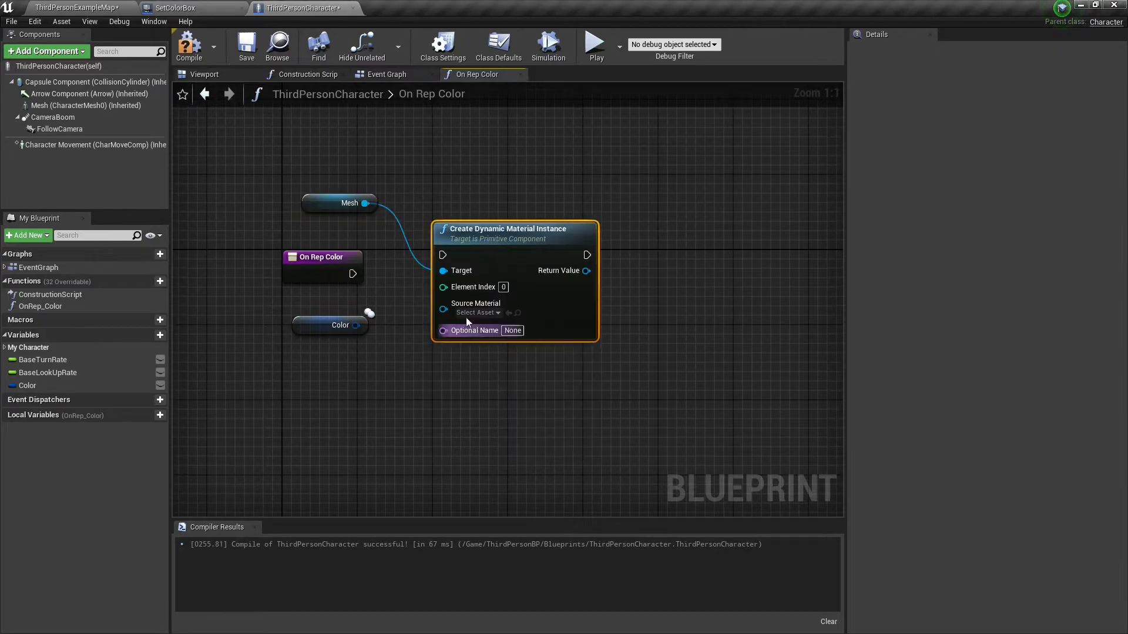
left_click(478, 313)
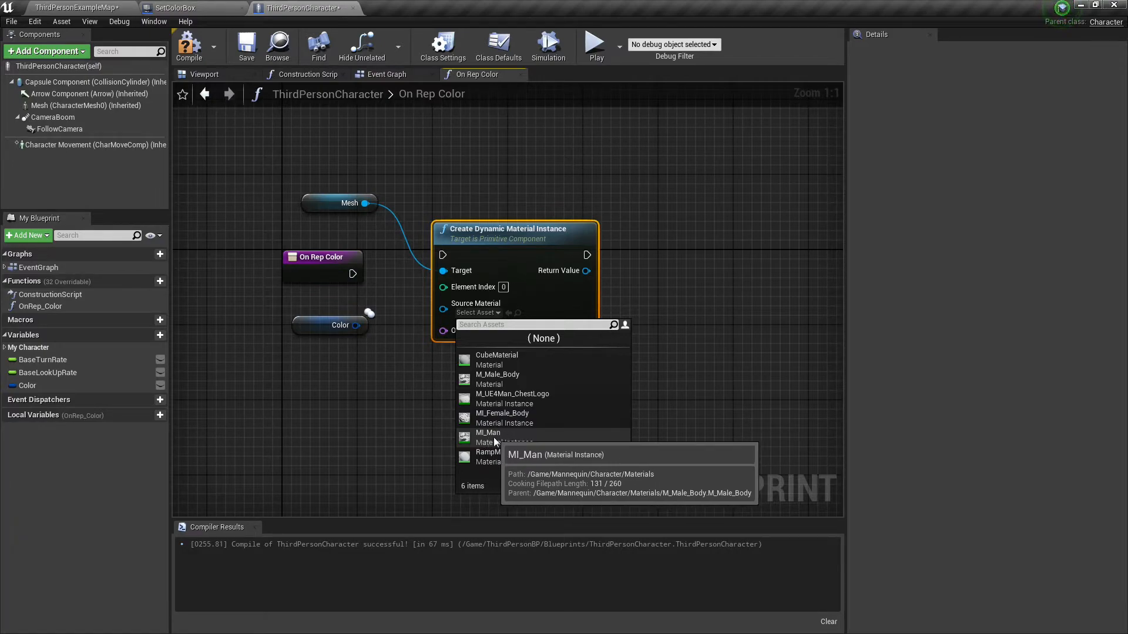
left_click(487, 432)
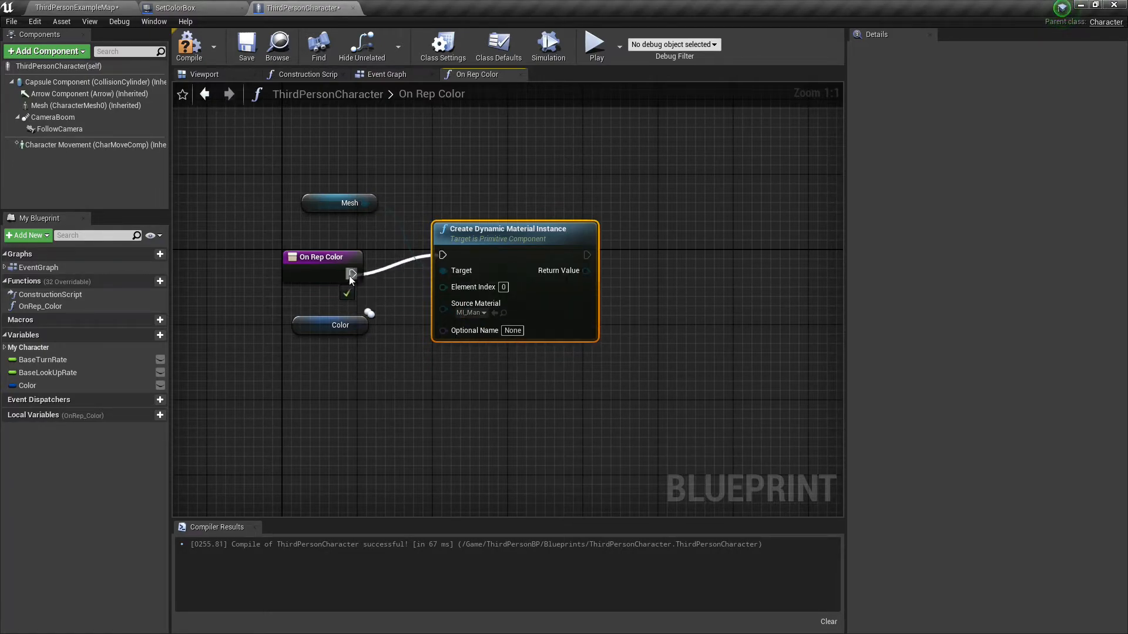
- Follow it with Set Vector Parameter Value (BodyColor) fed by the Color variable
left_click_drag(594, 270, 648, 291)
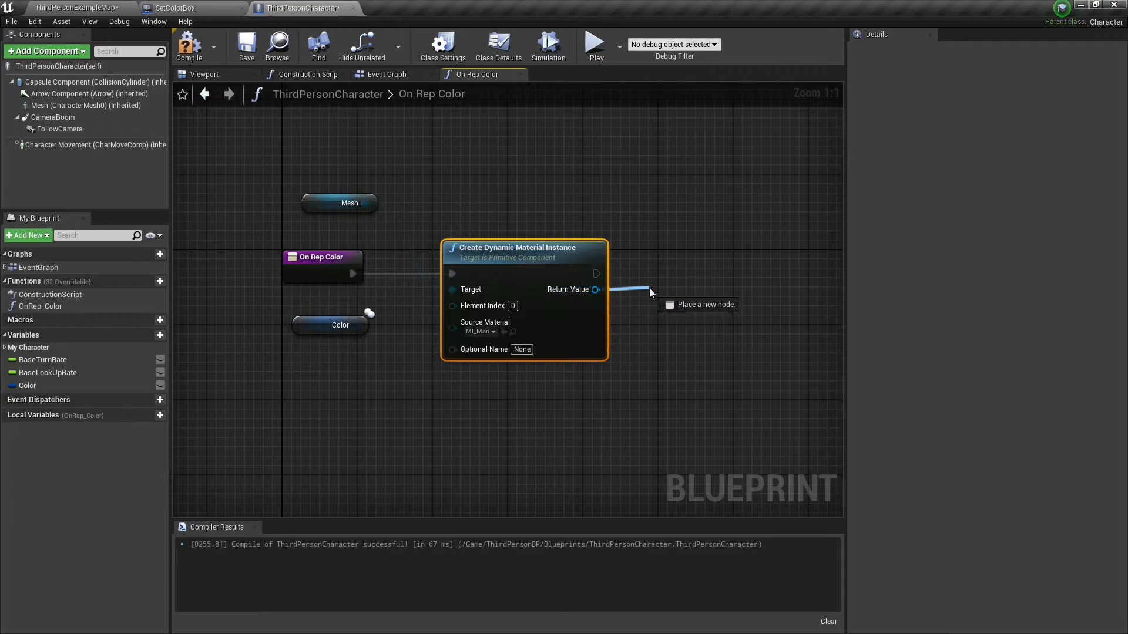
type("set v")
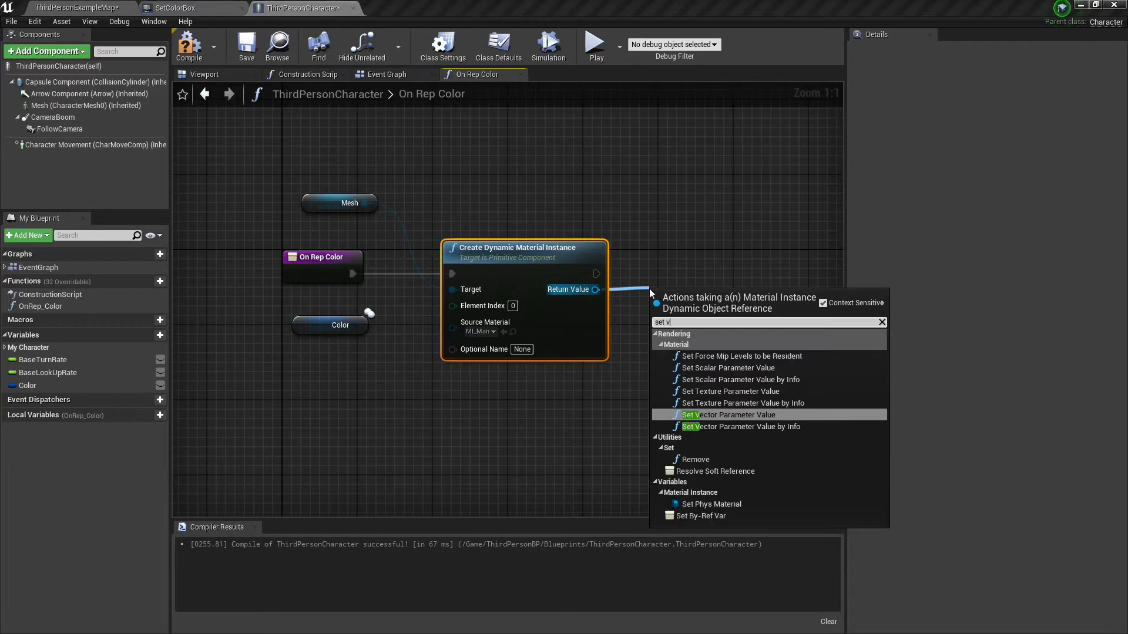
left_click(728, 415)
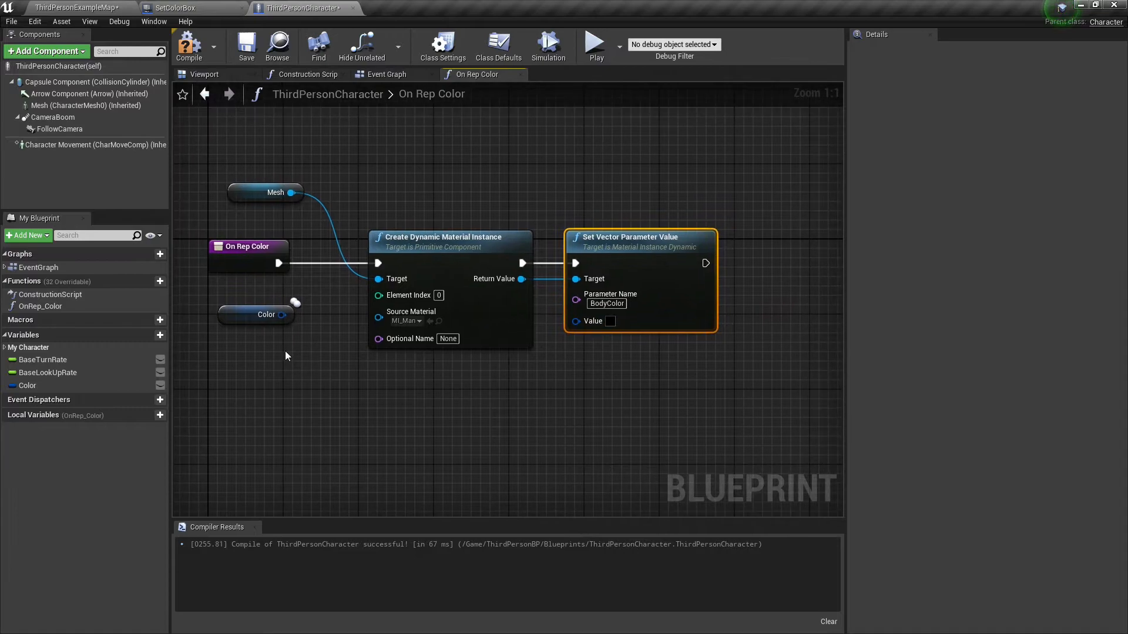
left_click_drag(282, 315, 576, 320)
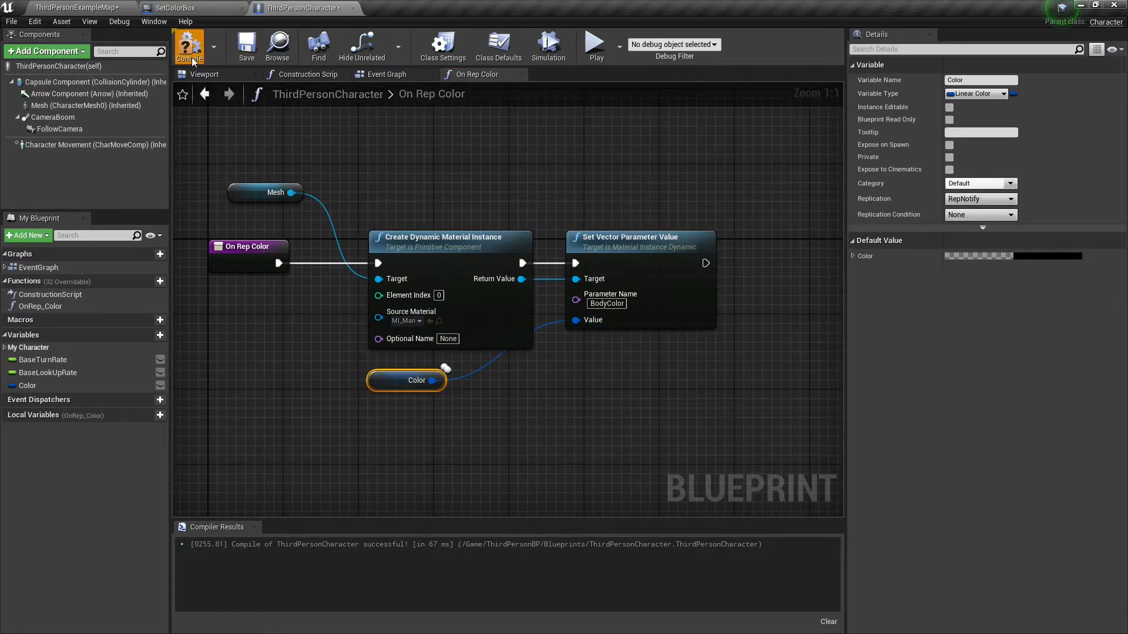
- Compile the character blueprint and run the two-client play test, restarting it once, to check the orange body
left_click(72, 8)
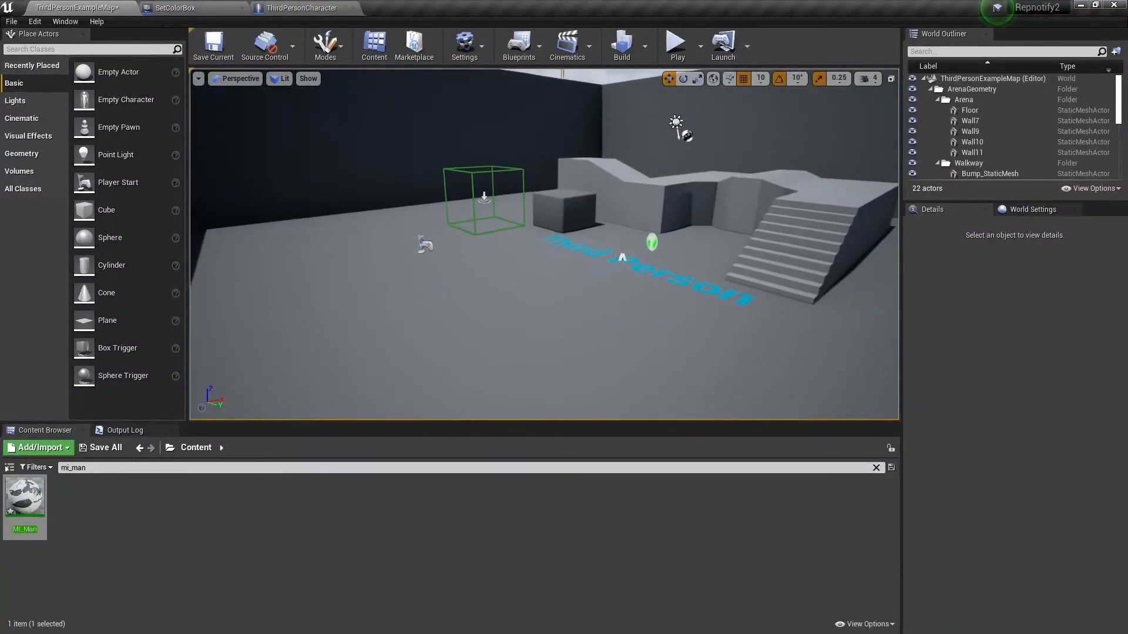
left_click(674, 44)
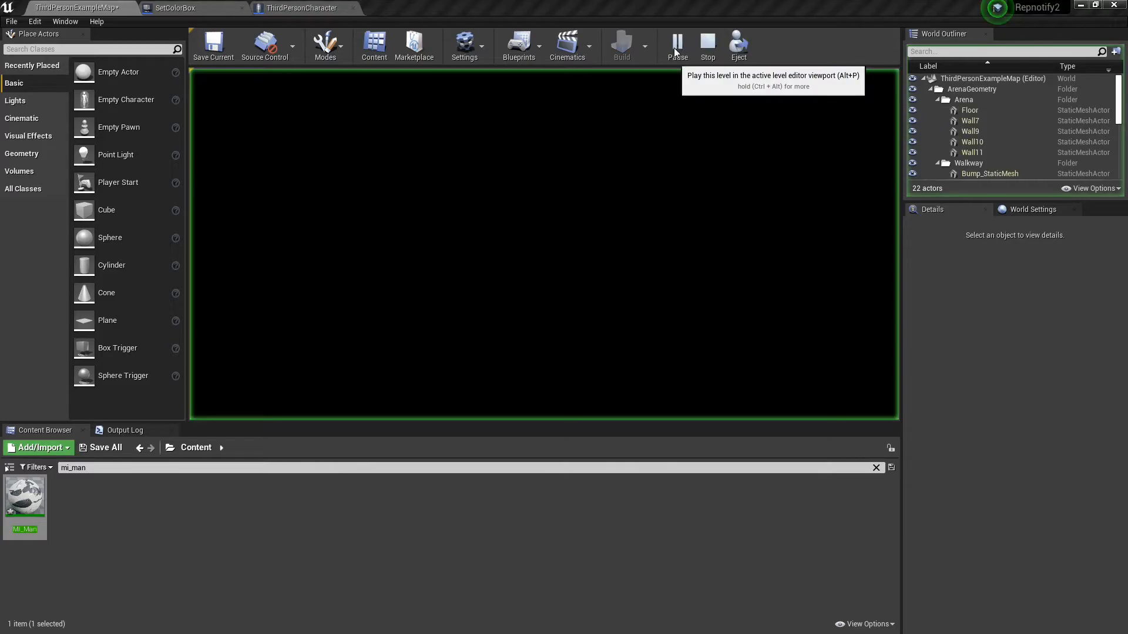
left_click(676, 41)
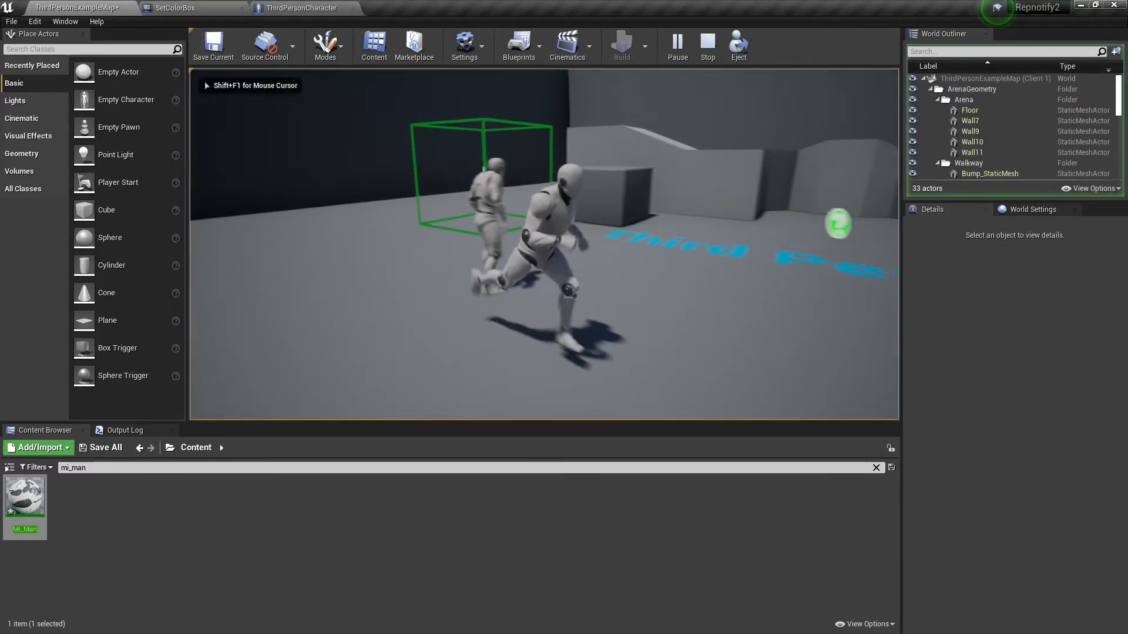
left_click(691, 46)
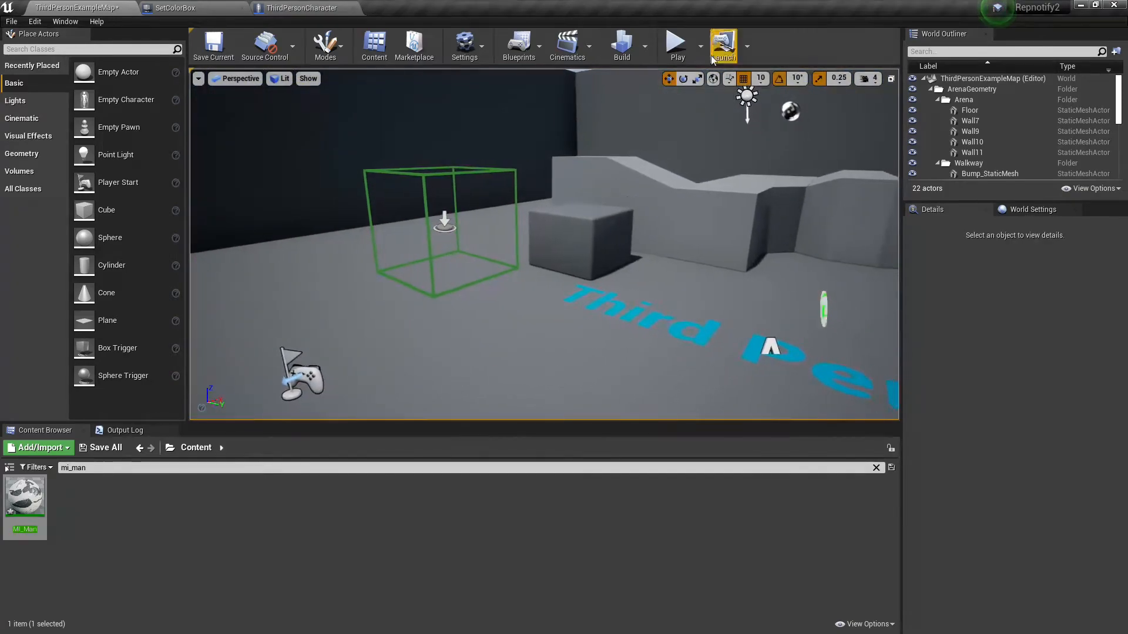
left_click(674, 44)
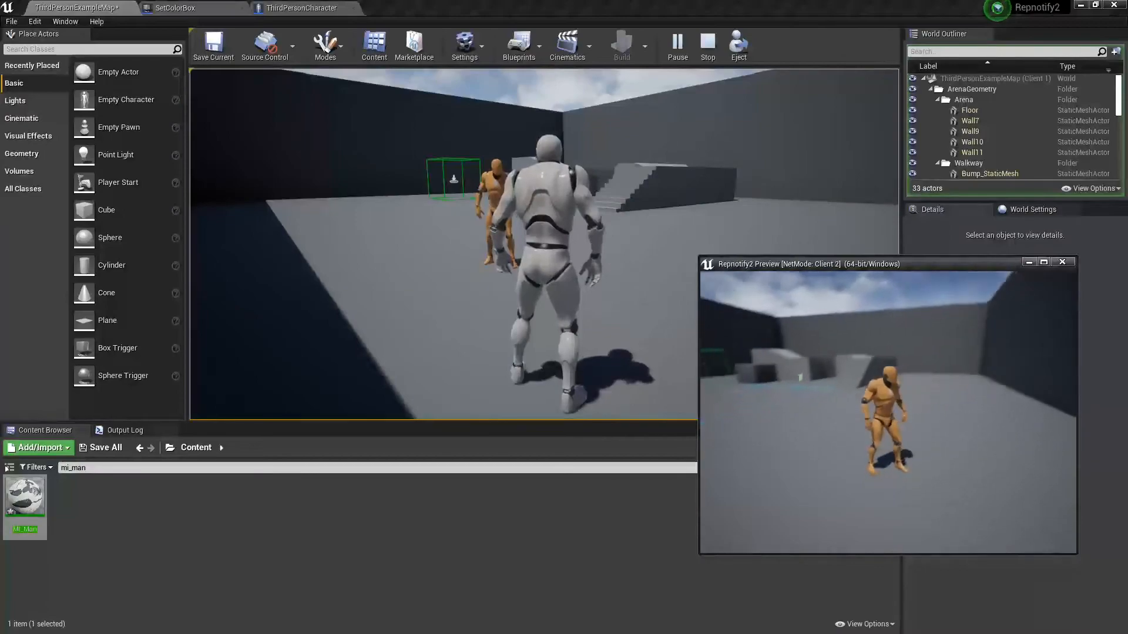
- Stop the test and return to the ThirdPersonCharacter blueprint's Event Graph to move the material nodes after SetColorMulticast
left_click(708, 46)
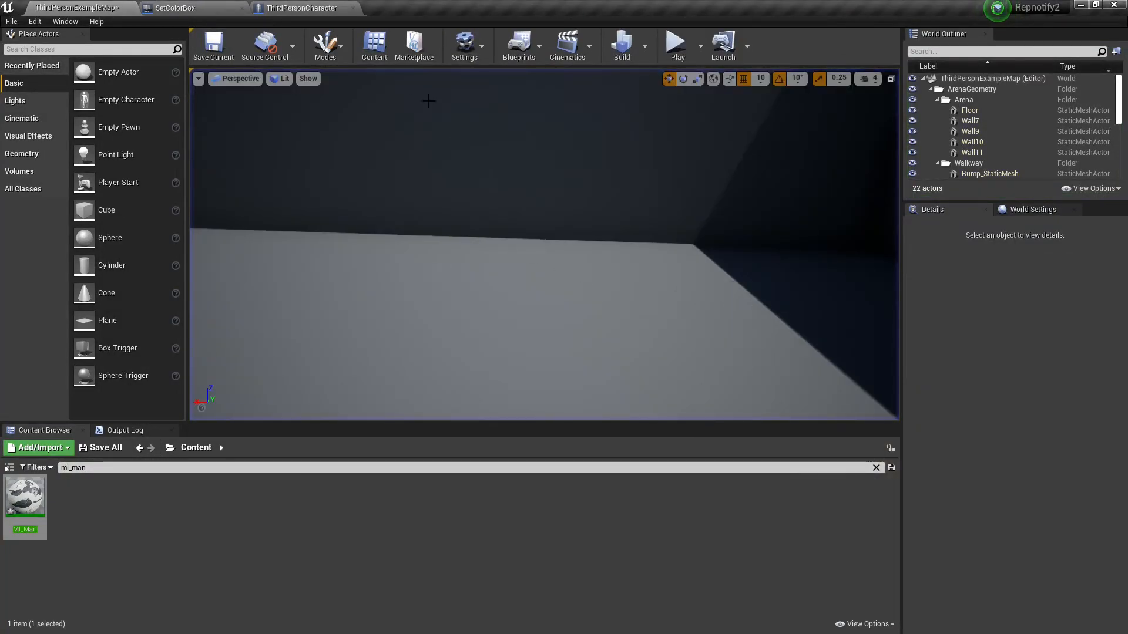
left_click(301, 8)
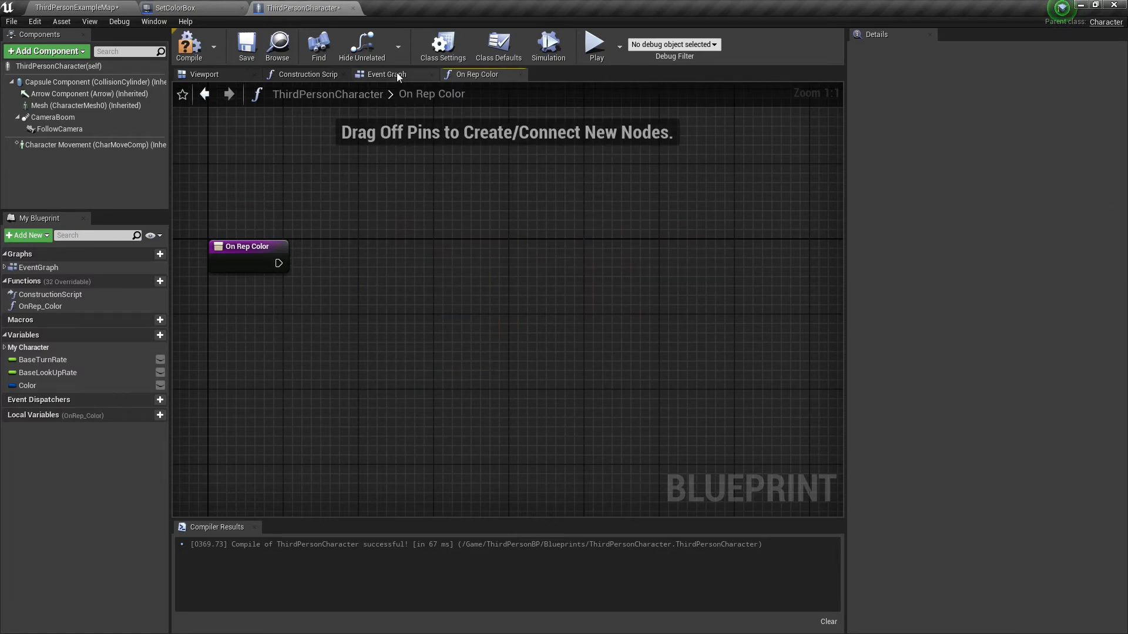
left_click(386, 74)
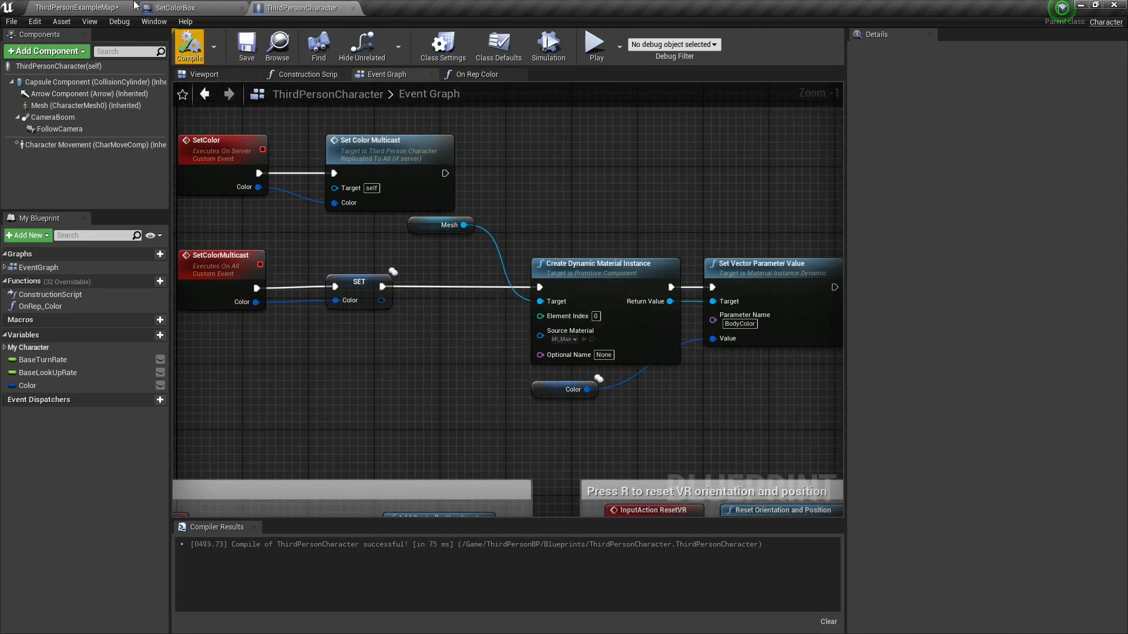
- Run a two-client test from the level map, check the second client's character turning blue, then stop
left_click(74, 8)
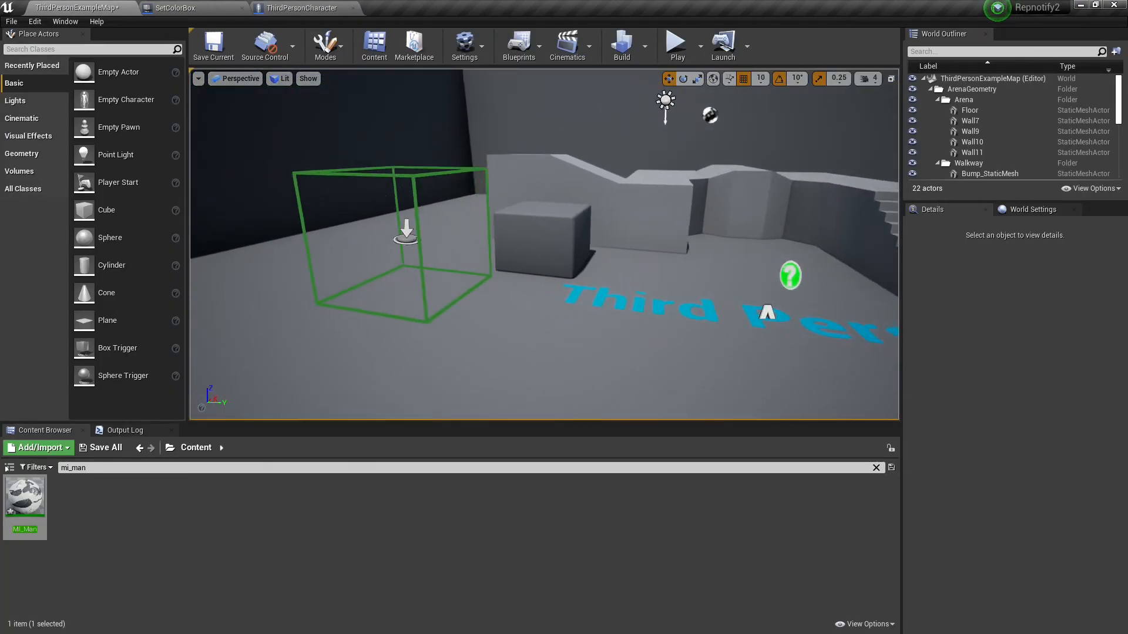
left_click(674, 45)
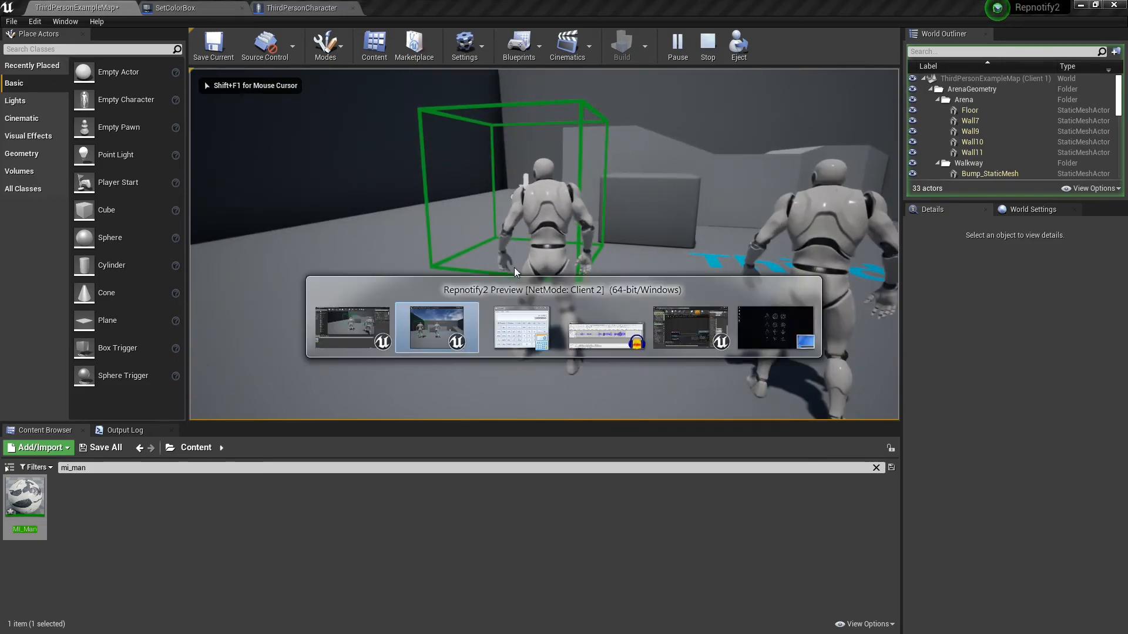
left_click(437, 328)
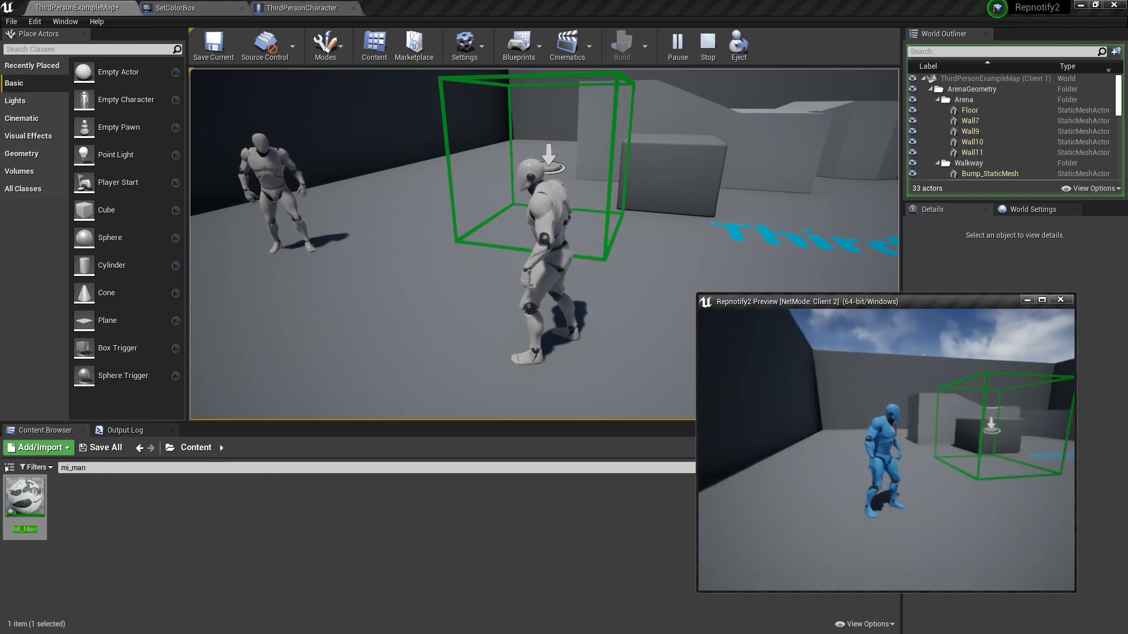
left_click(706, 41)
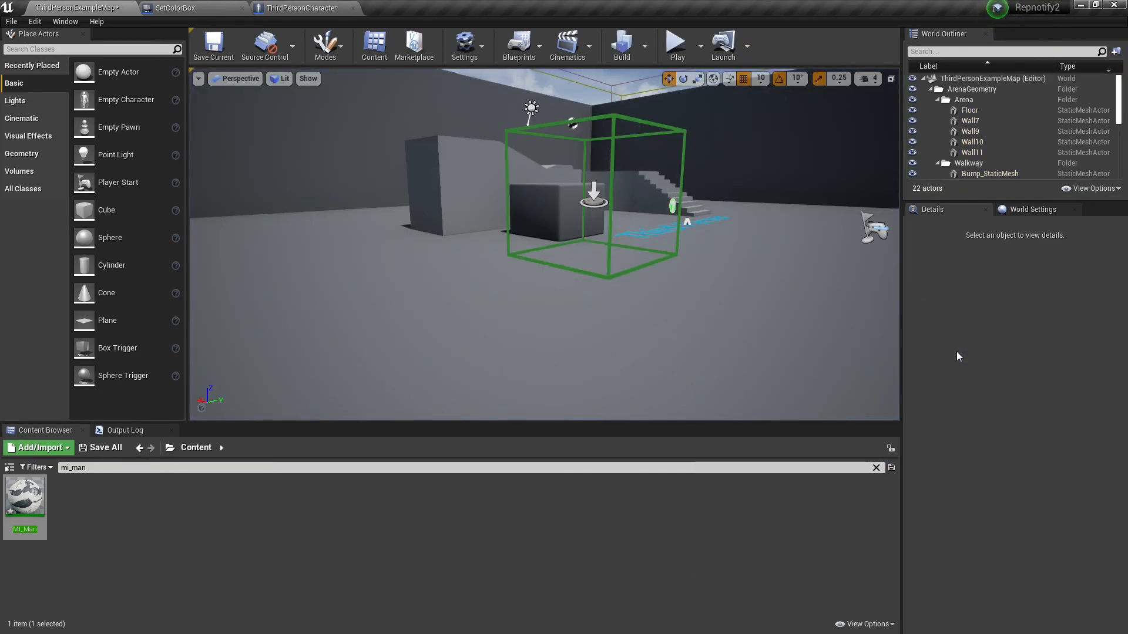